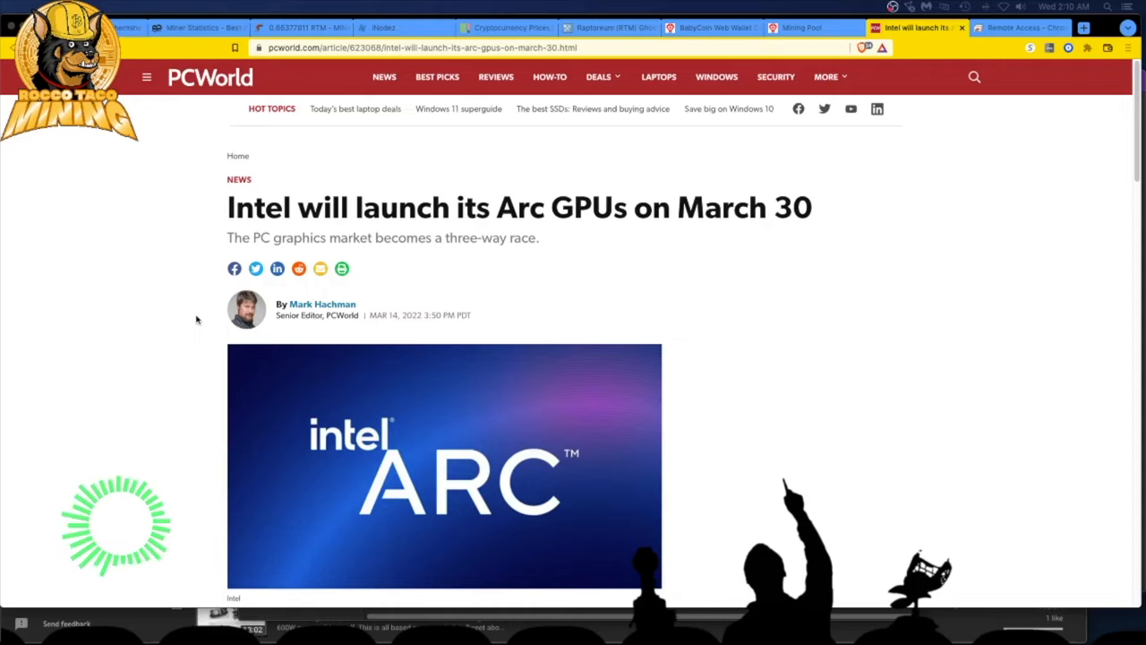
mouse_move(271, 366)
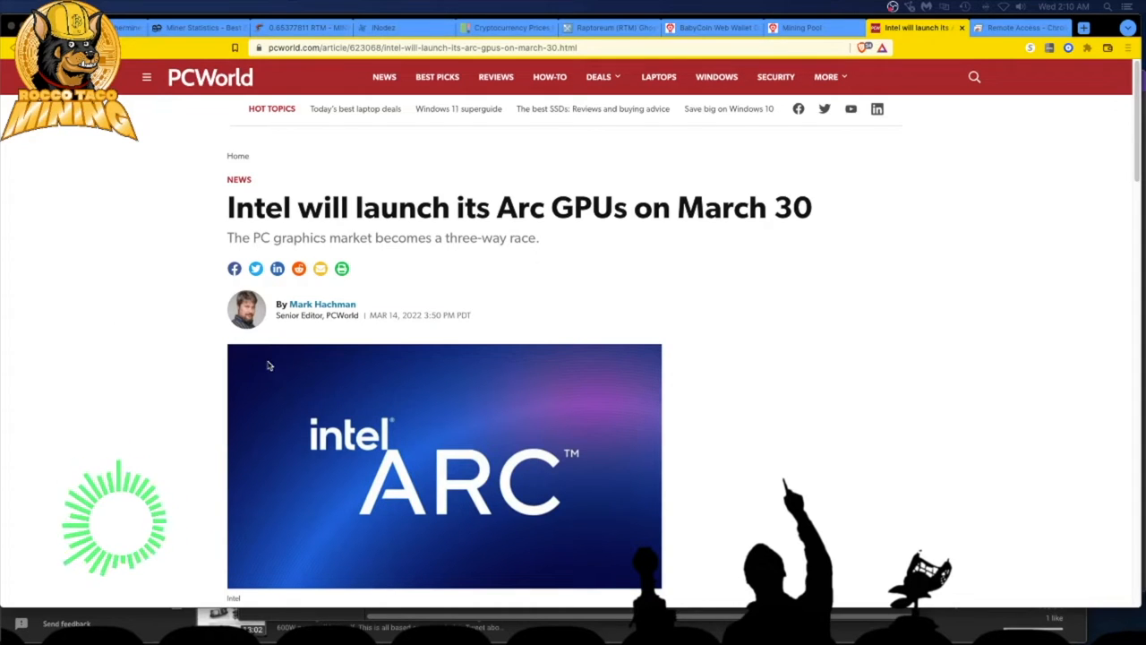
mouse_move(196, 346)
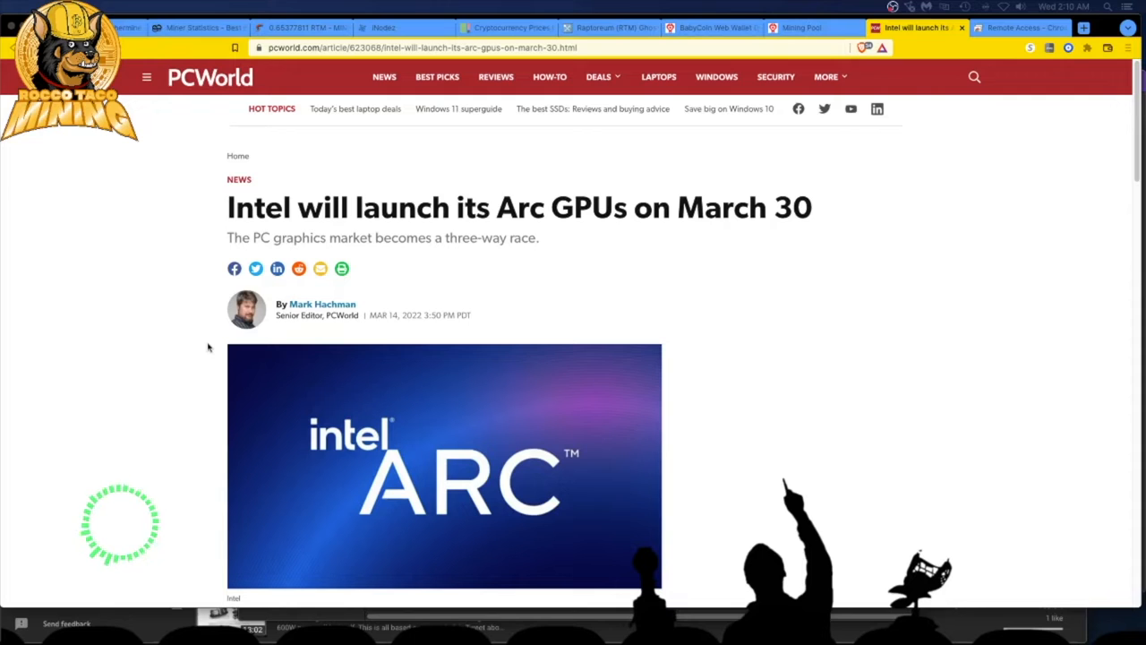
- Scroll the Intel Arc launch article past the hero image into its opening paragraphs
scroll("down", 3)
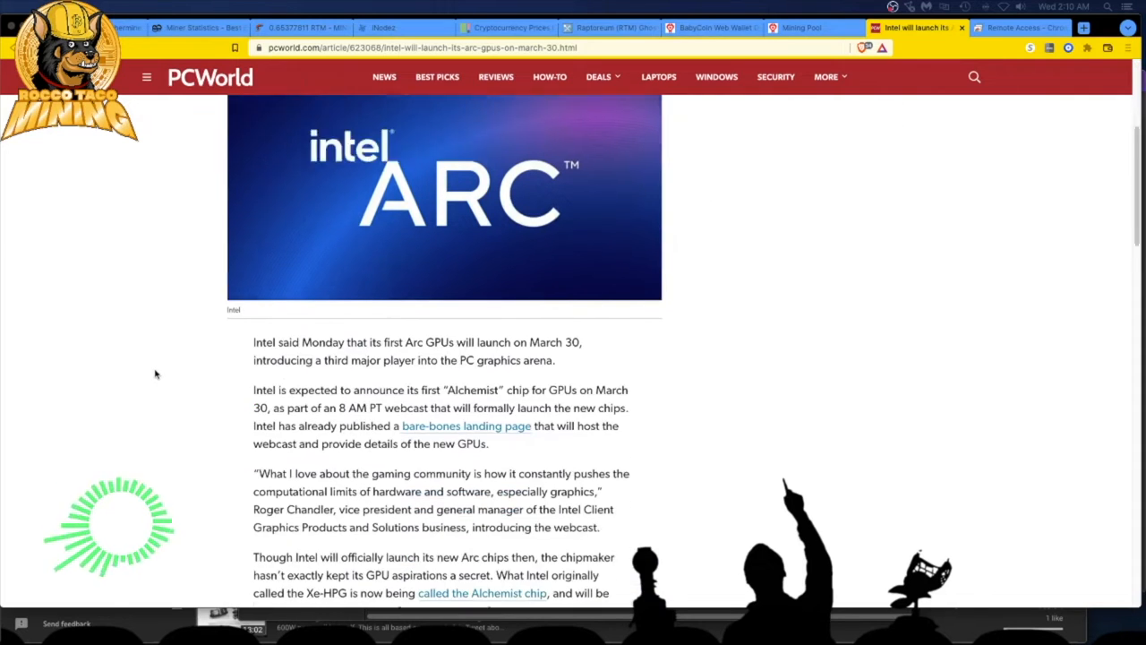
scroll("down", 3)
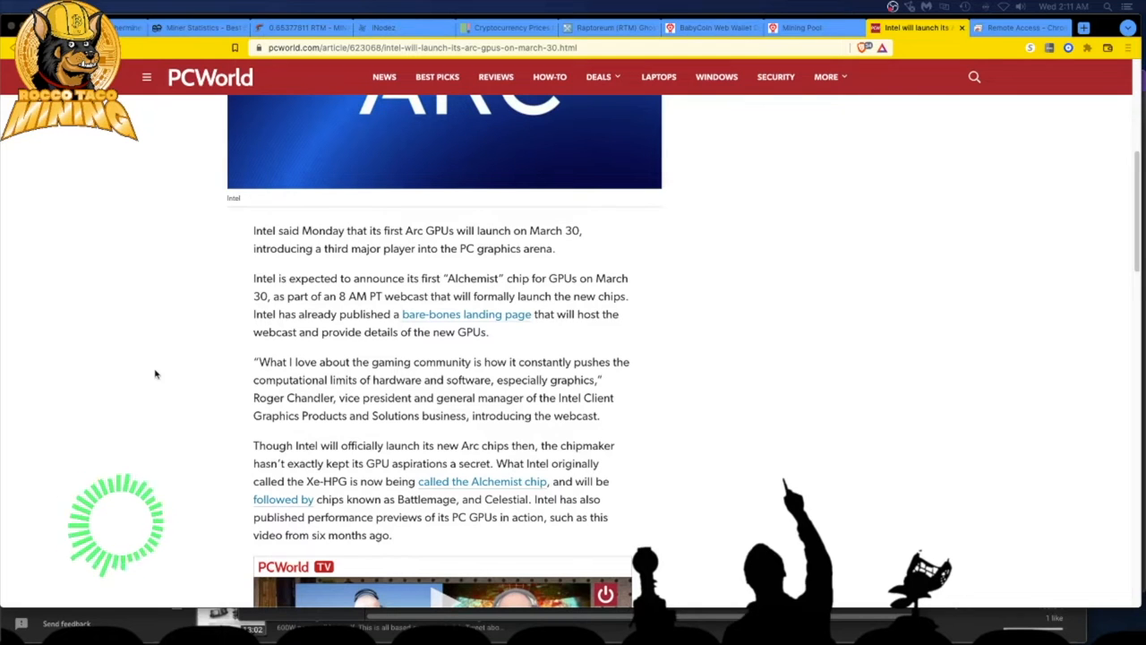
mouse_move(445, 315)
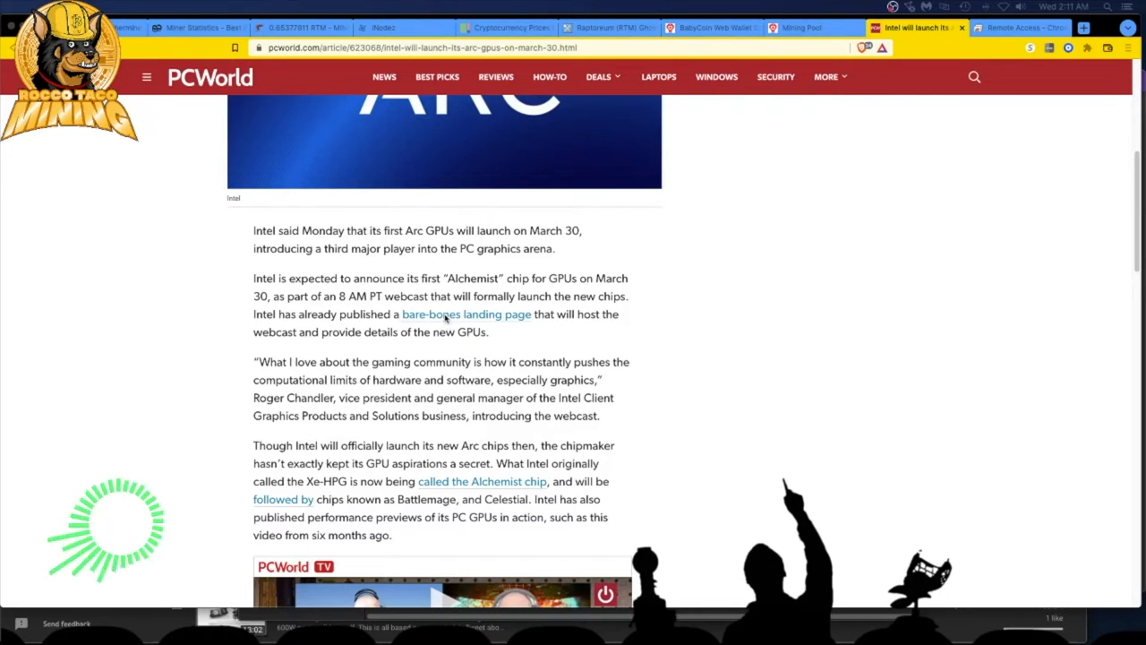
- Open the 'bare-bones landing page' Intel Arc event link in a new tab, then return to the article
left_click(466, 314)
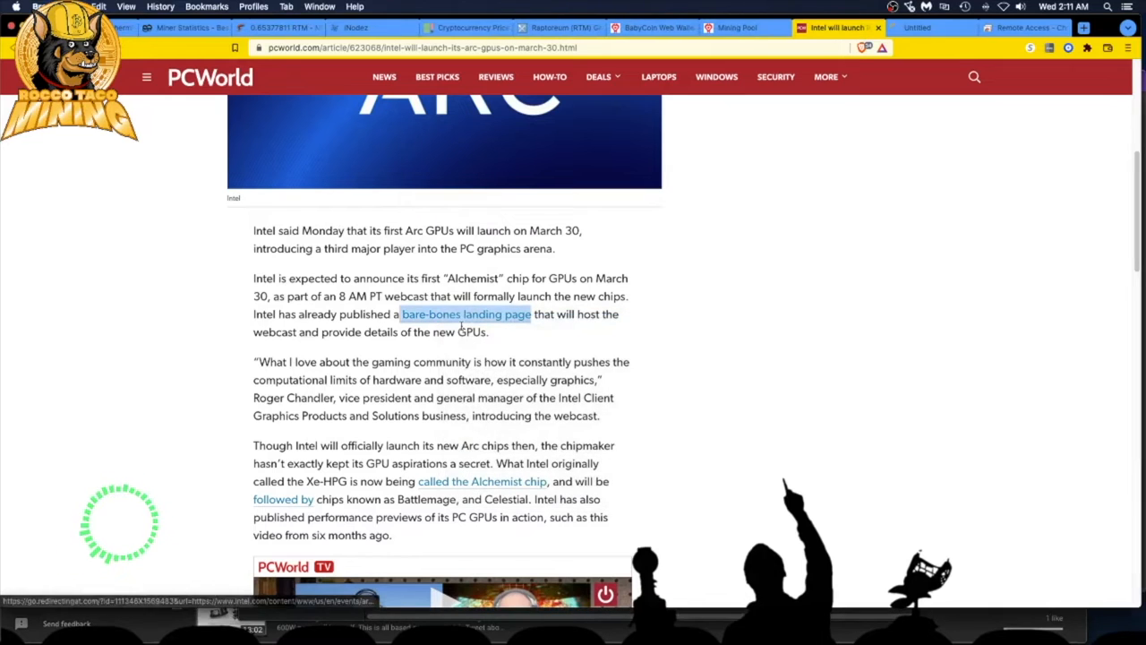
left_click(465, 313)
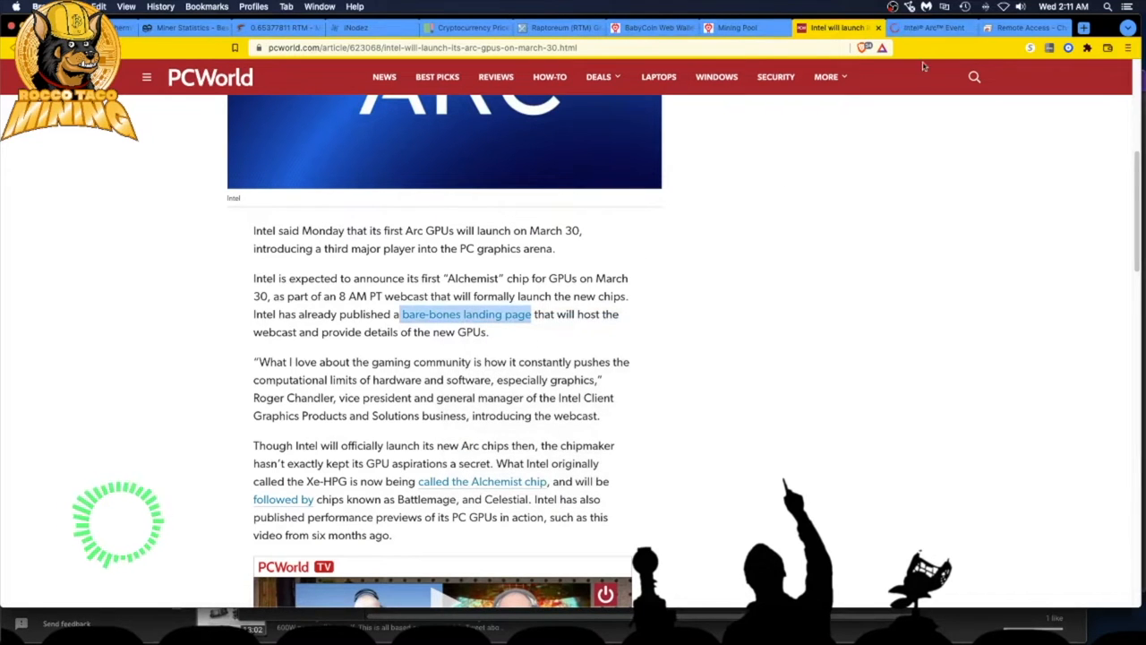
left_click(465, 314)
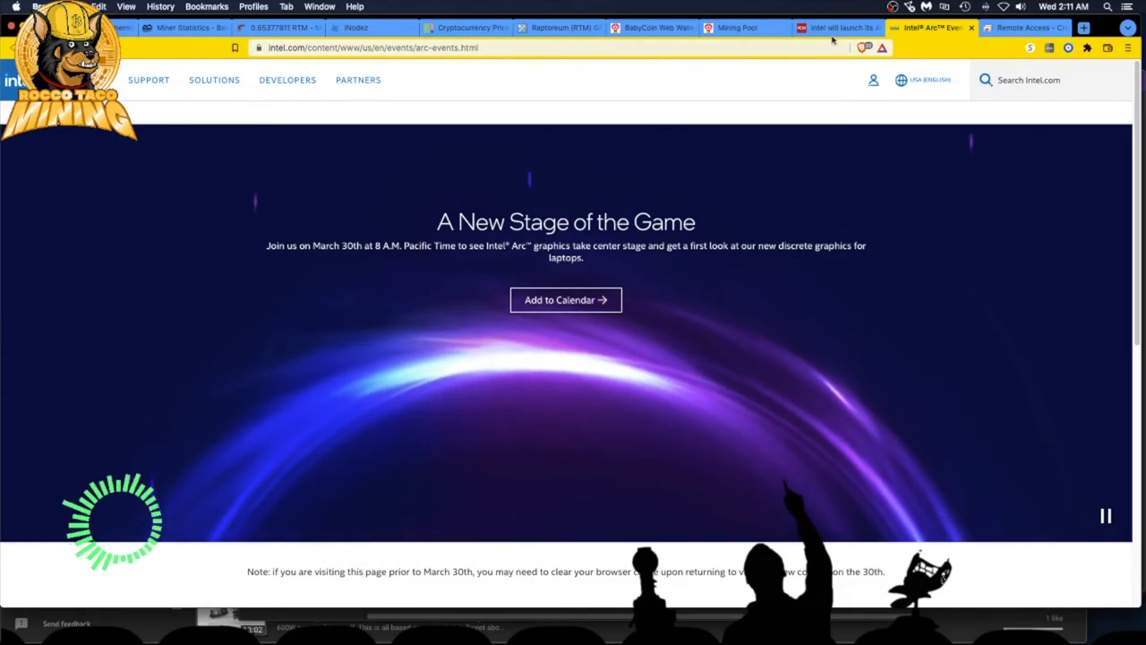
left_click(837, 27)
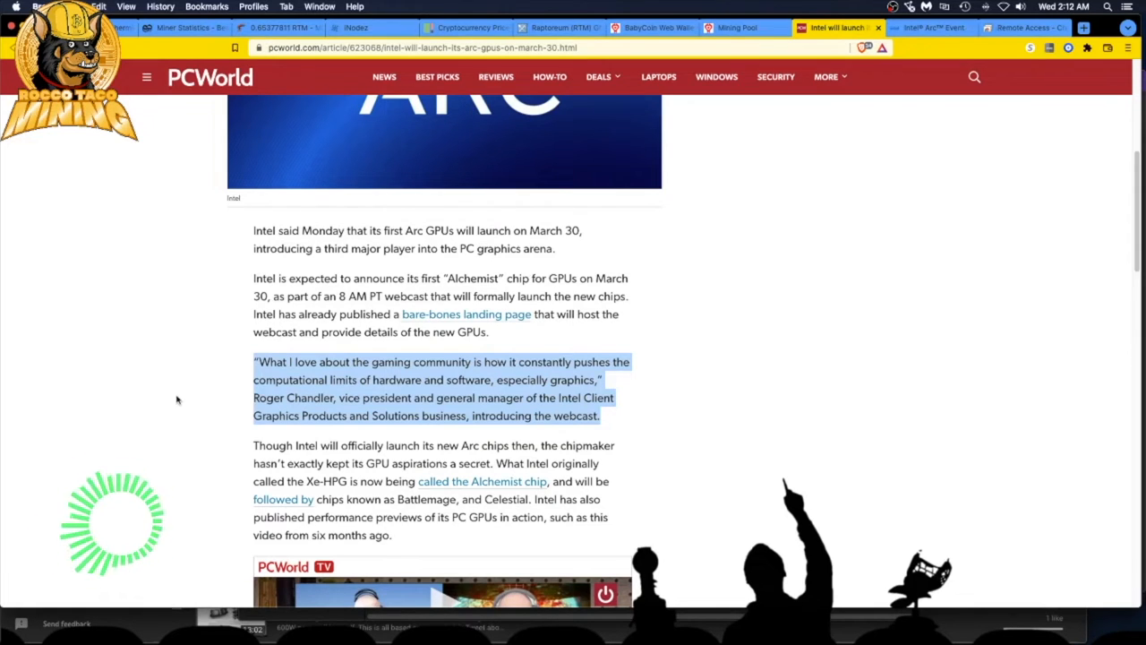
- Read further to the paragraph on Intel's Alchemist, Battlemage and Celestial GPU plans
scroll("down", 3)
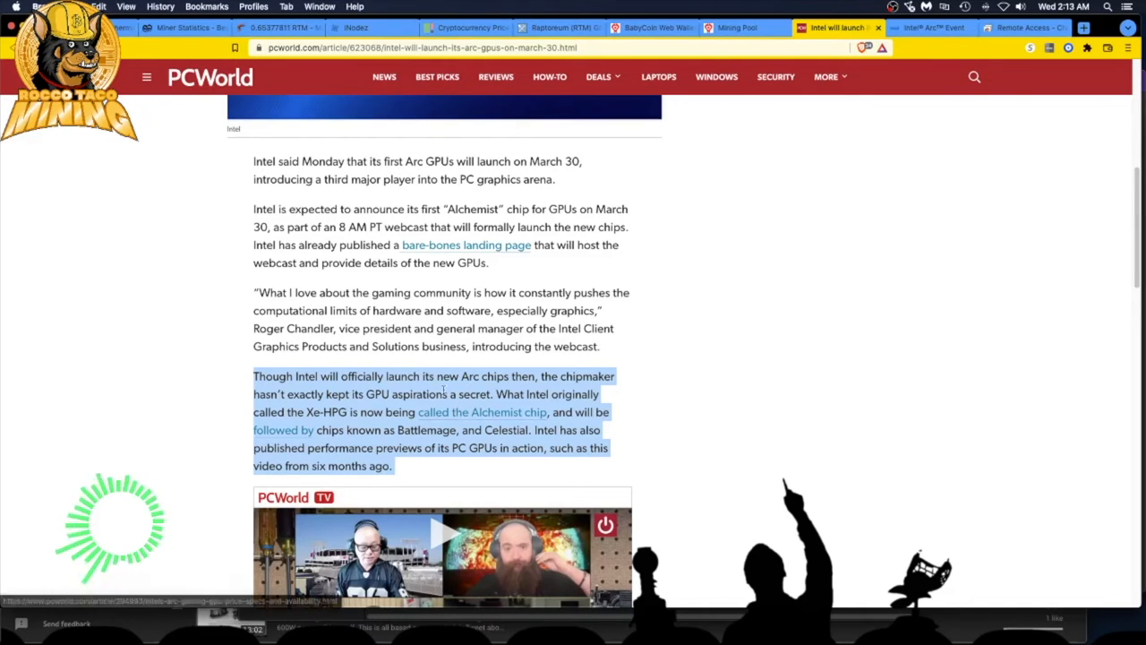
mouse_move(347, 424)
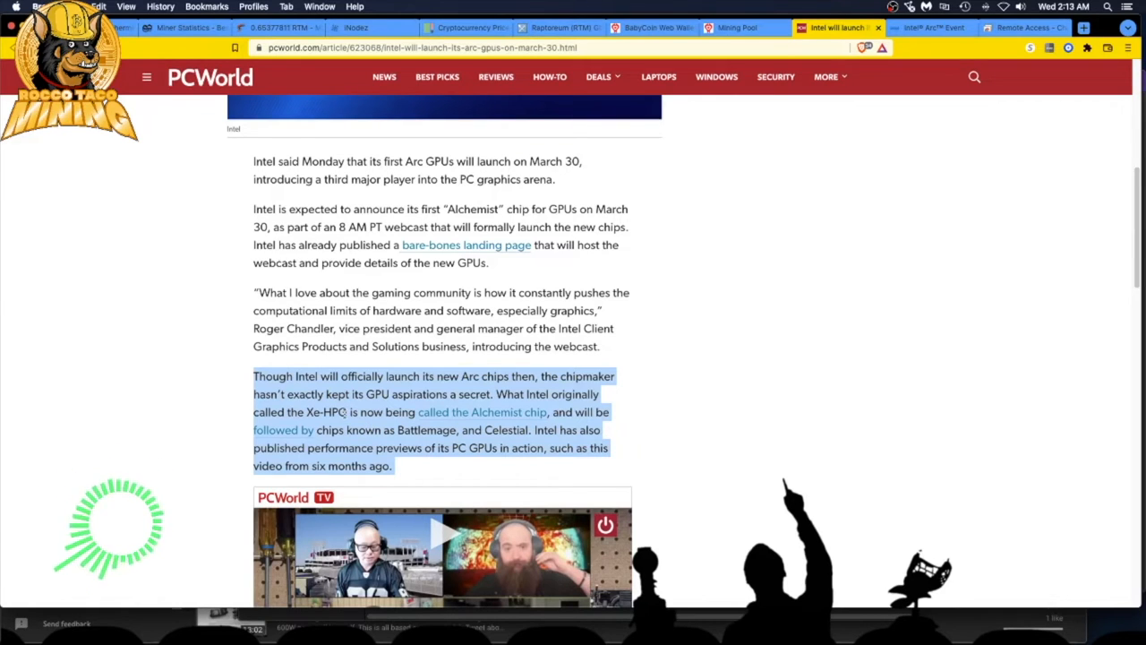
mouse_move(199, 419)
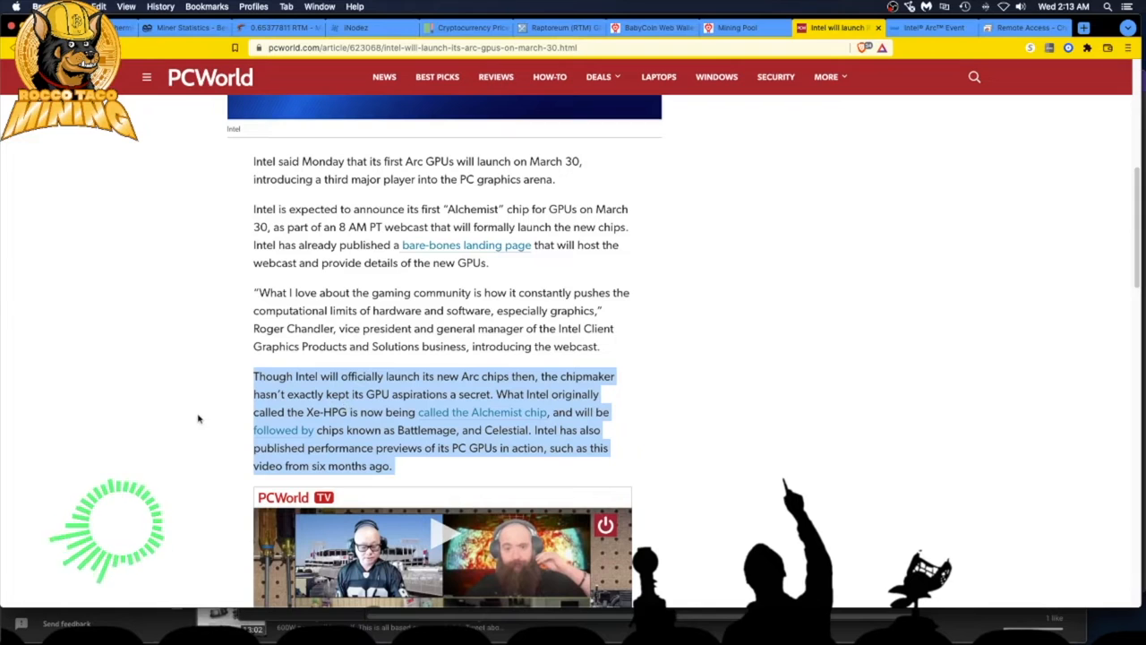
- Scroll past the Battlemage paragraph to the PCWorld TV and Intel Arc first-look videos
scroll("down", 3)
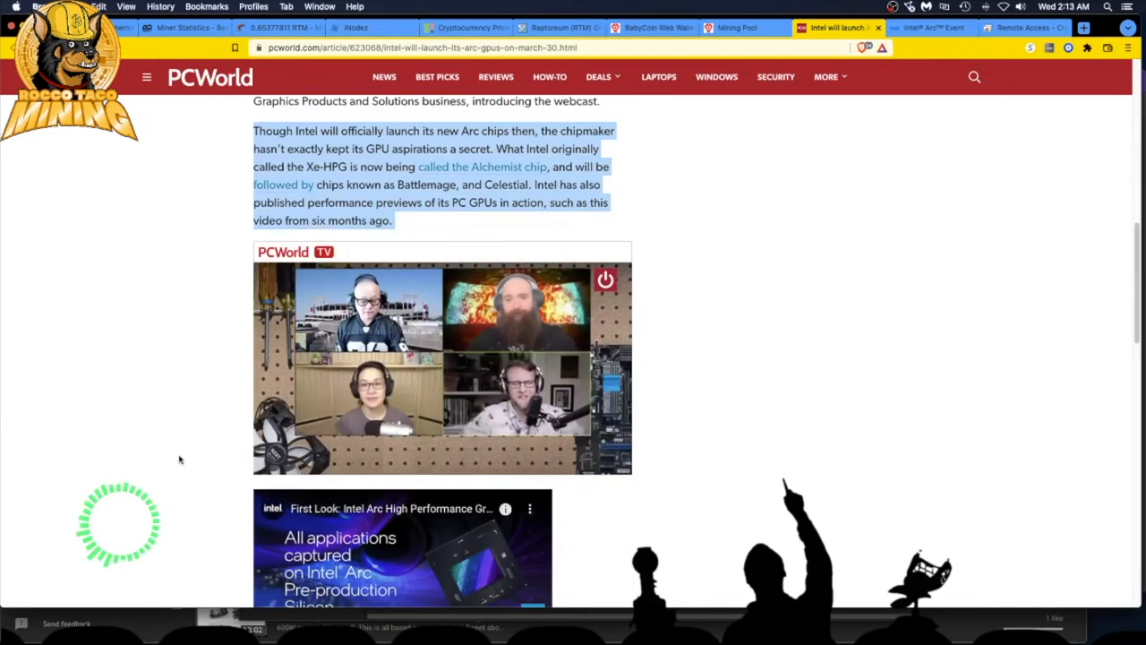
- Scroll past the video embeds and February shipment paragraph down to the author byline
left_click(441, 359)
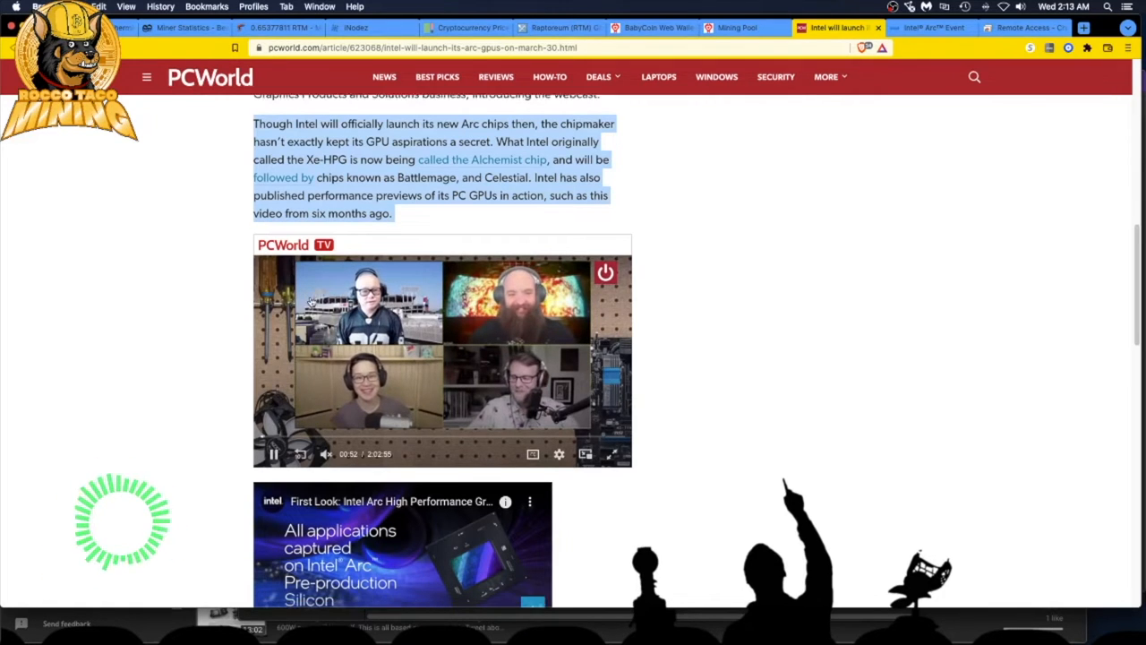
scroll("down", 3)
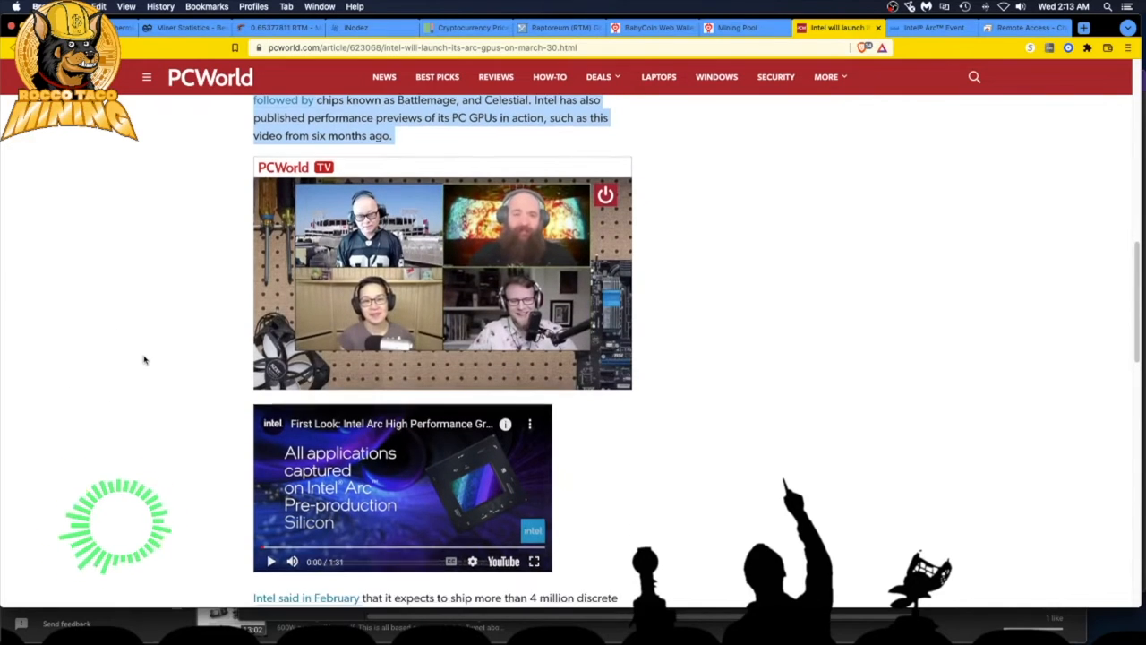
scroll("down", 3)
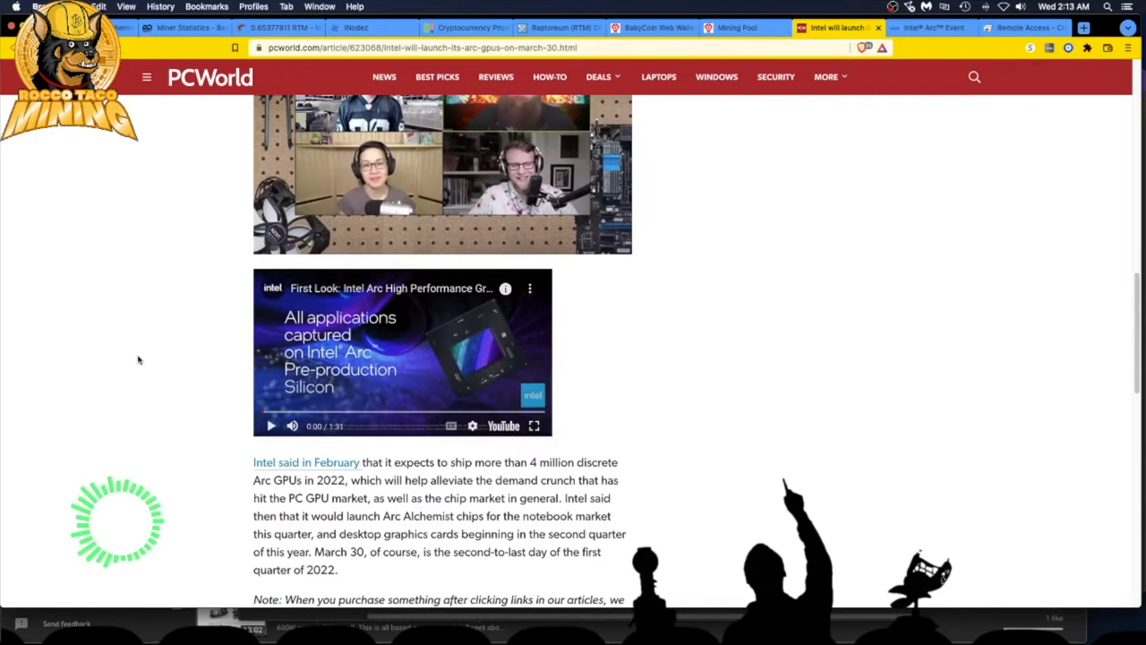
scroll("down", 3)
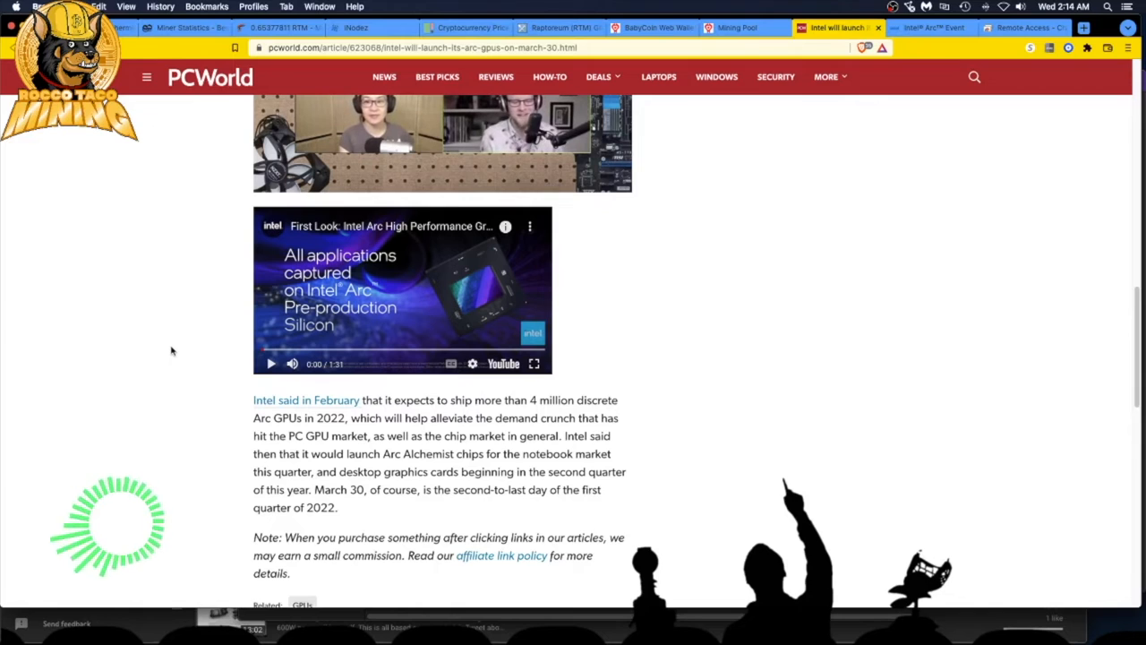
mouse_move(274, 394)
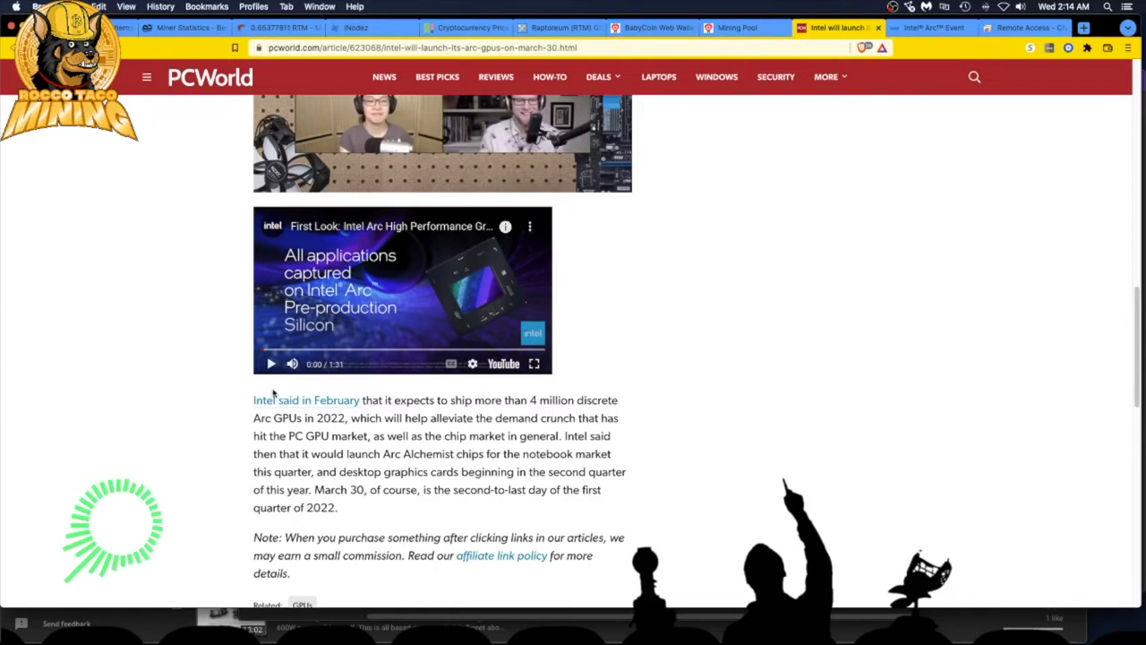
mouse_move(278, 464)
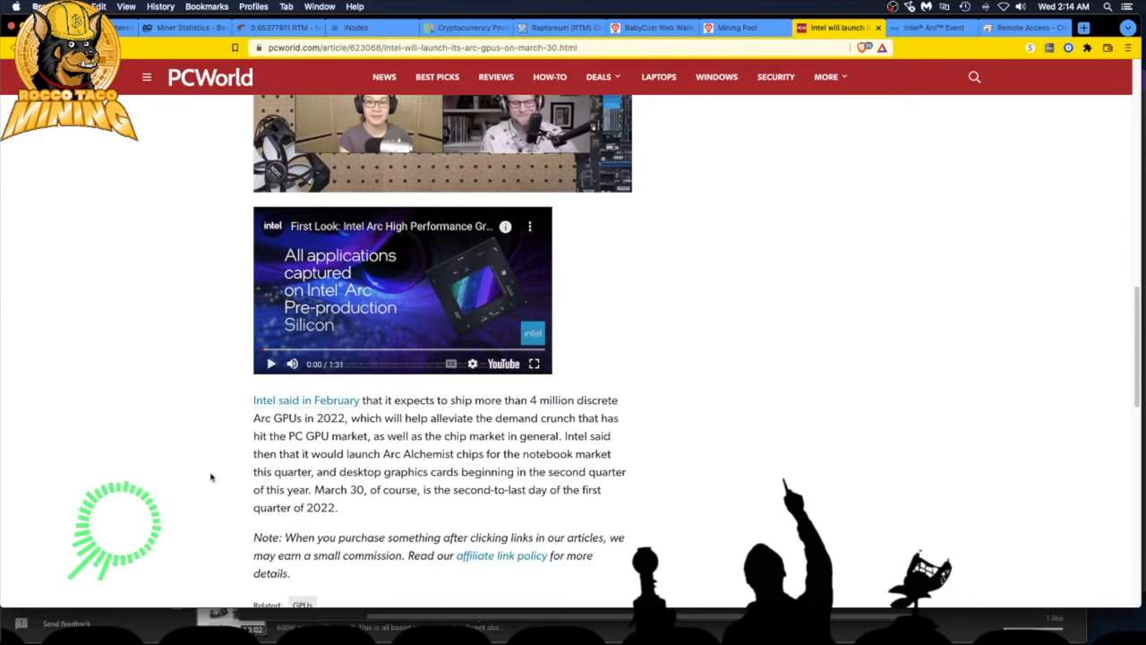
scroll("down", 3)
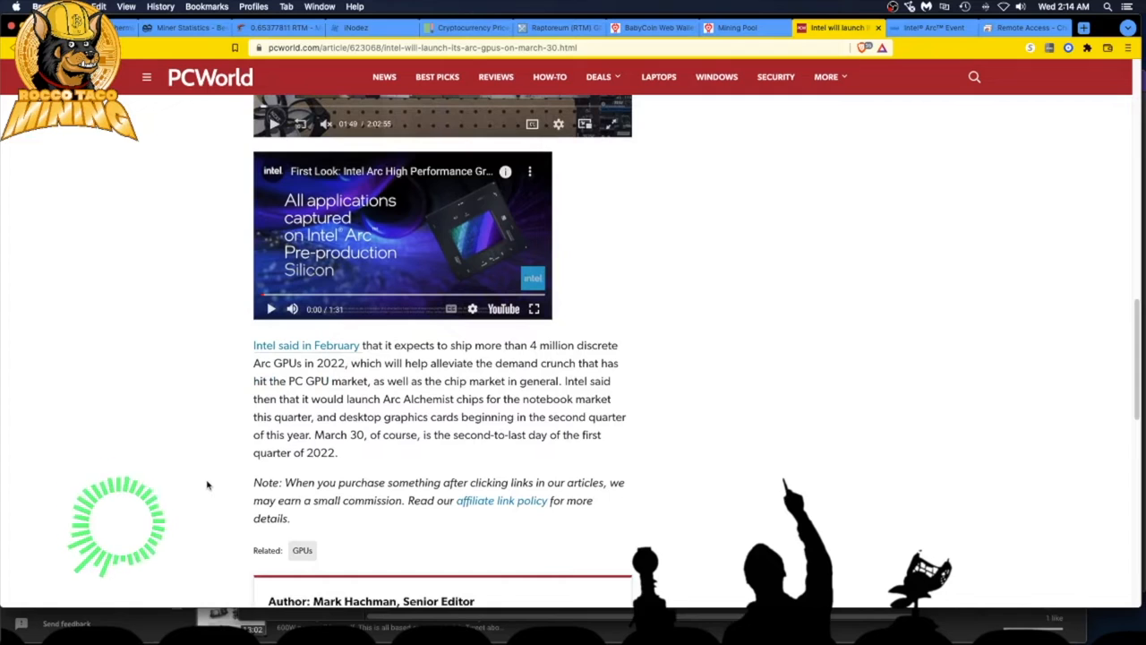
scroll("down", 3)
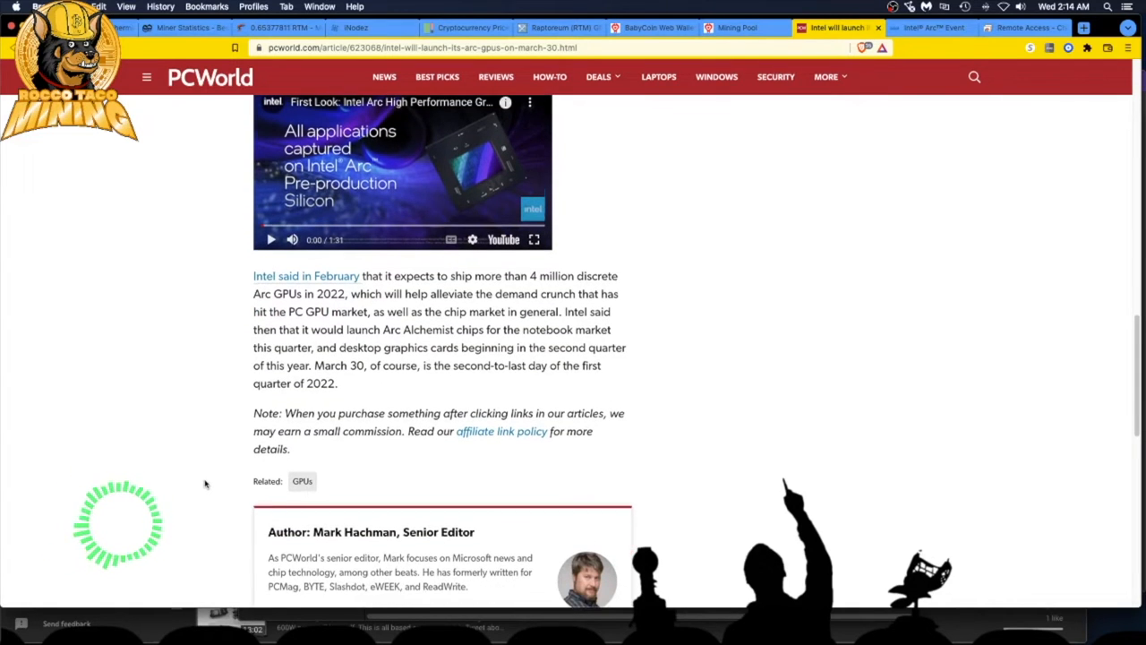
scroll("down", 3)
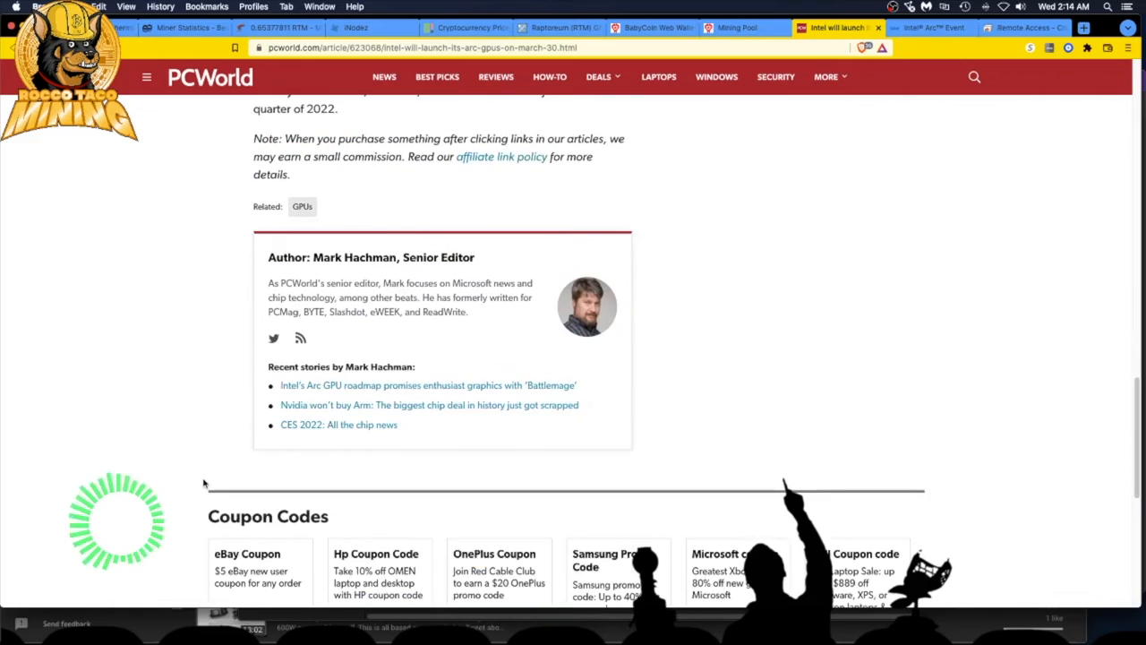
scroll("down", 3)
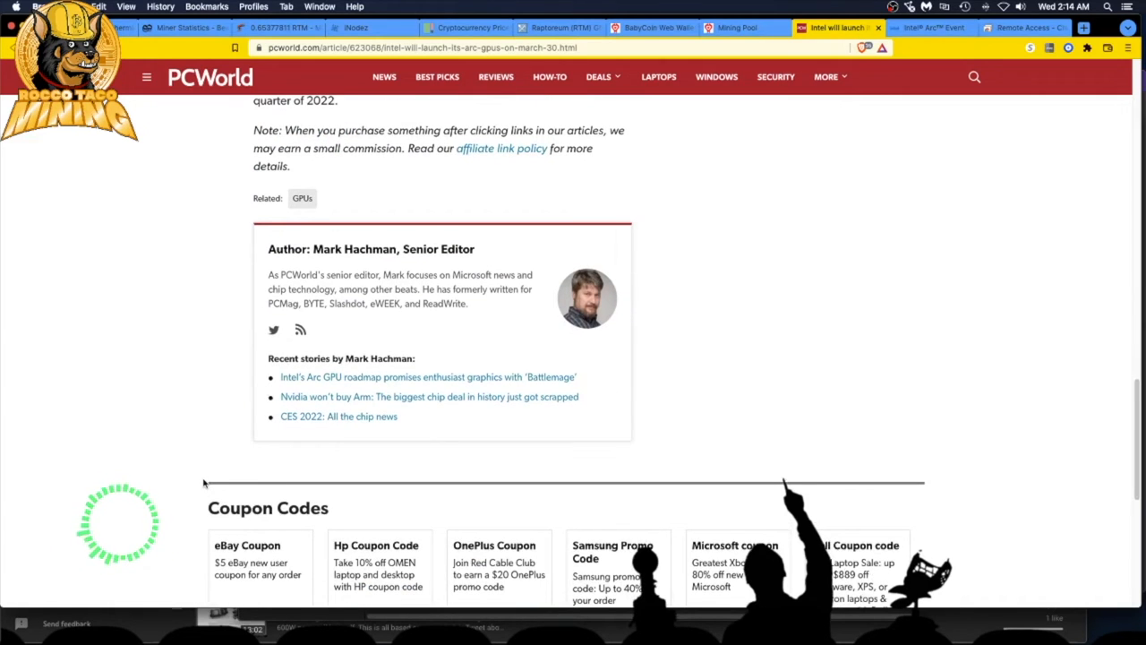
scroll("up", 3)
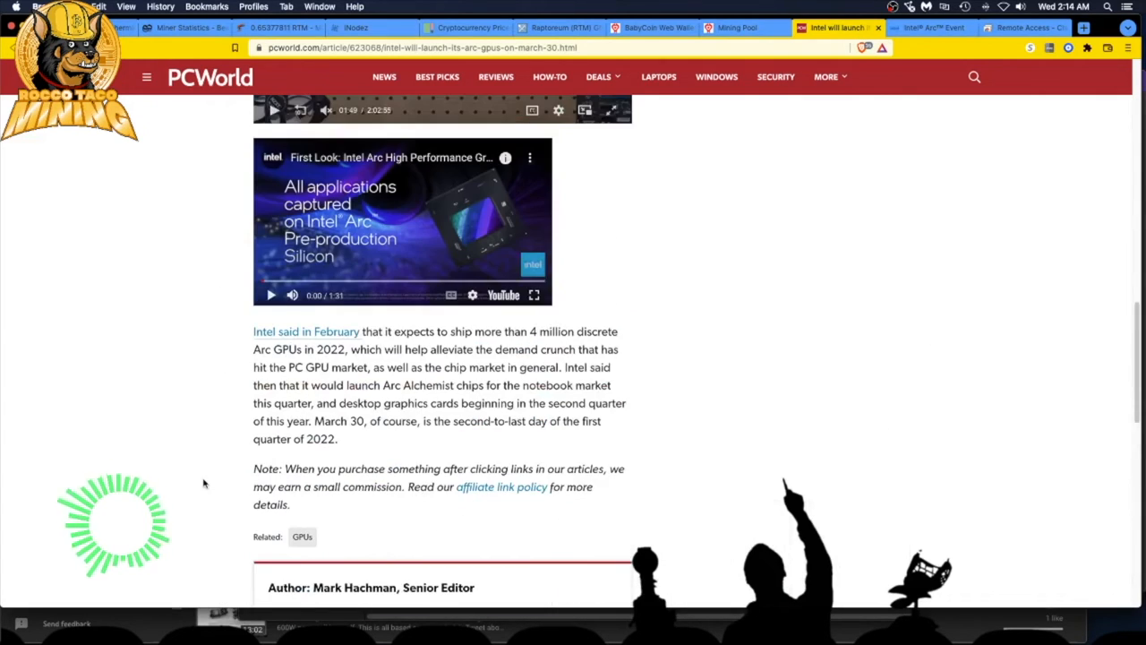
scroll("up", 3)
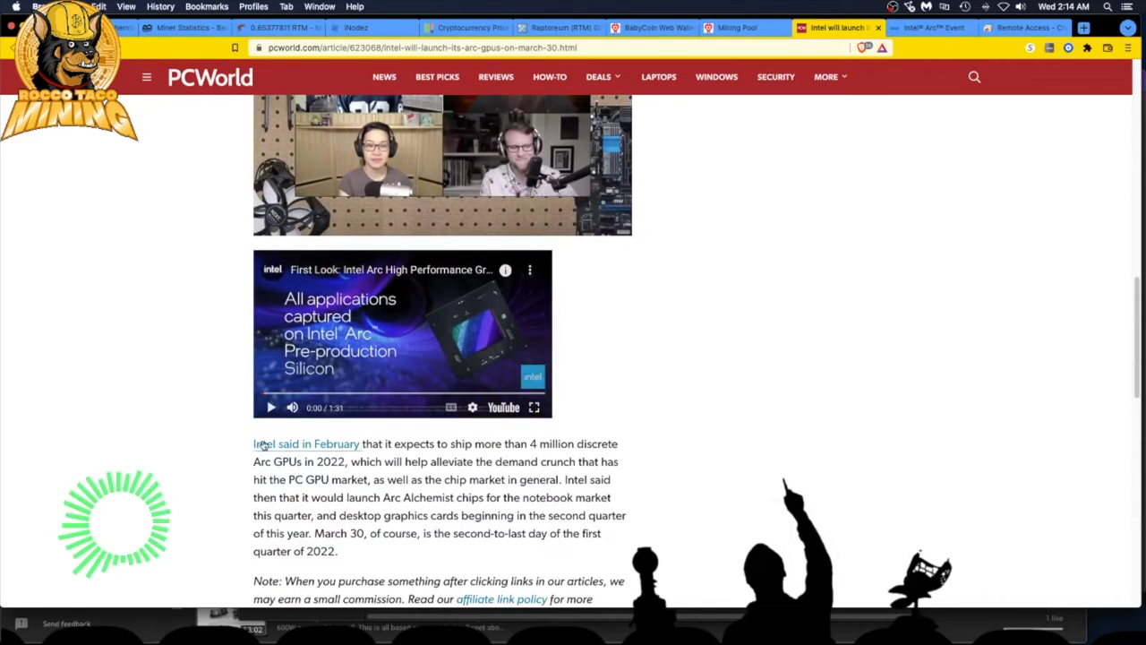
left_click(271, 407)
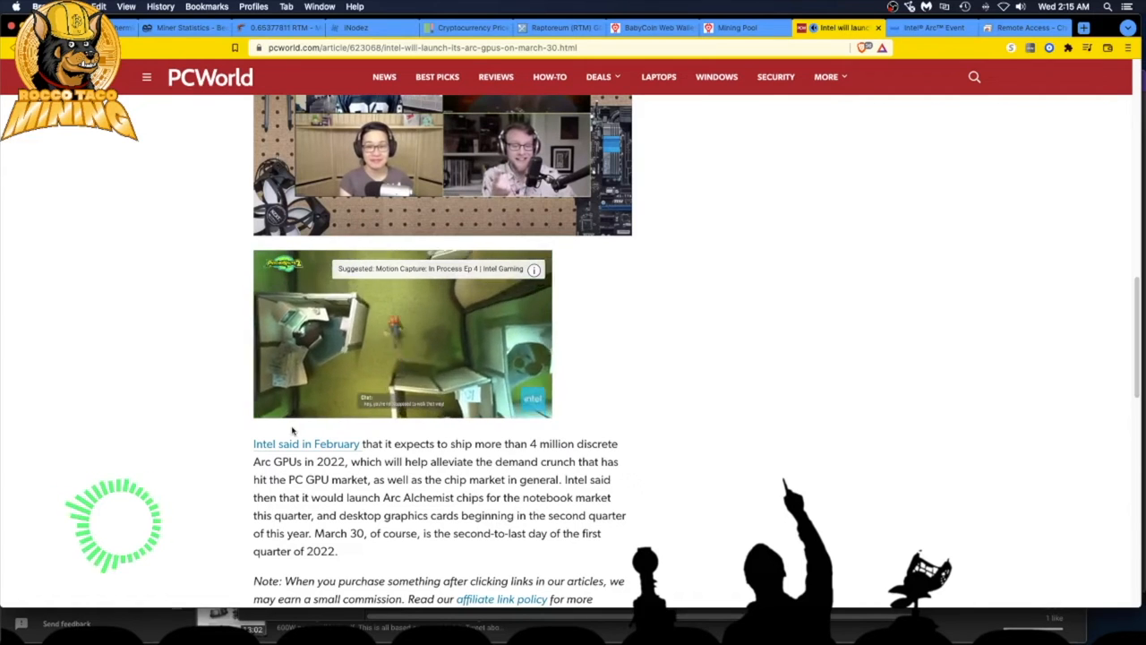
left_click(402, 333)
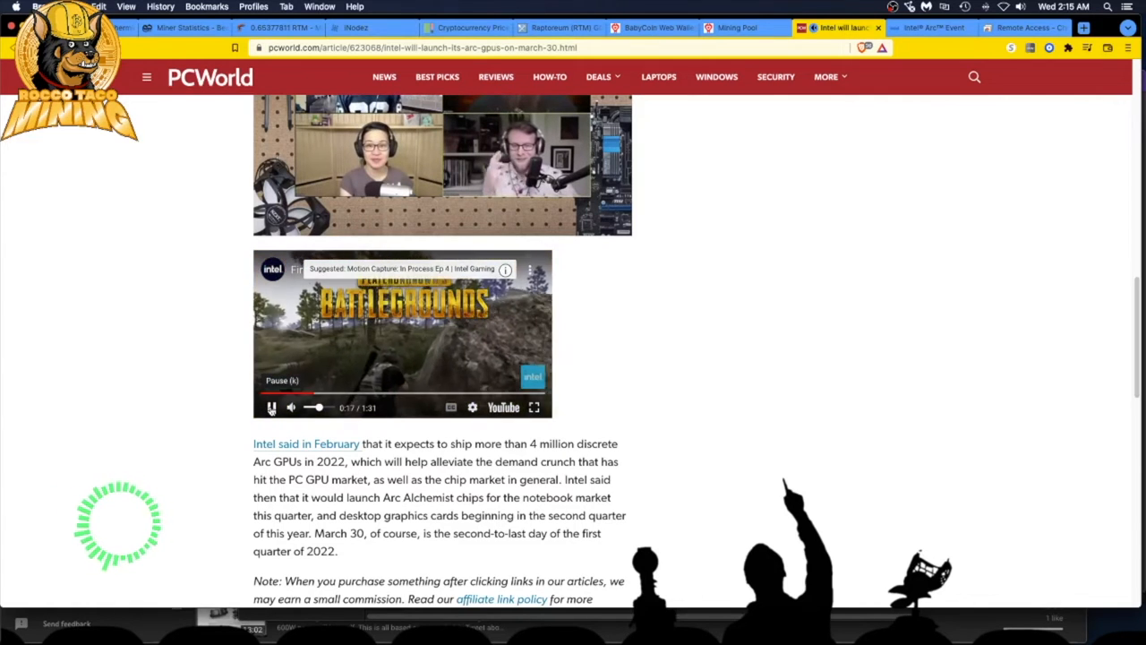
- Play the Intel Arc First Look video, skipping to the Metro Exodus, Chivalry II and 0:47 clips
left_click(272, 408)
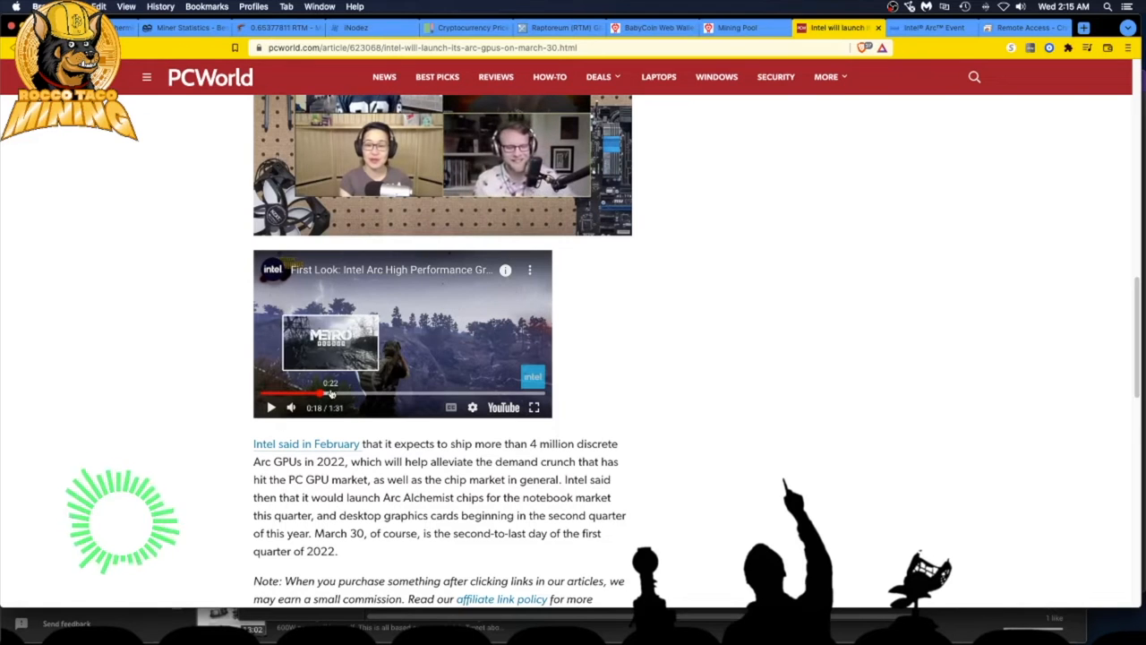
left_click(271, 407)
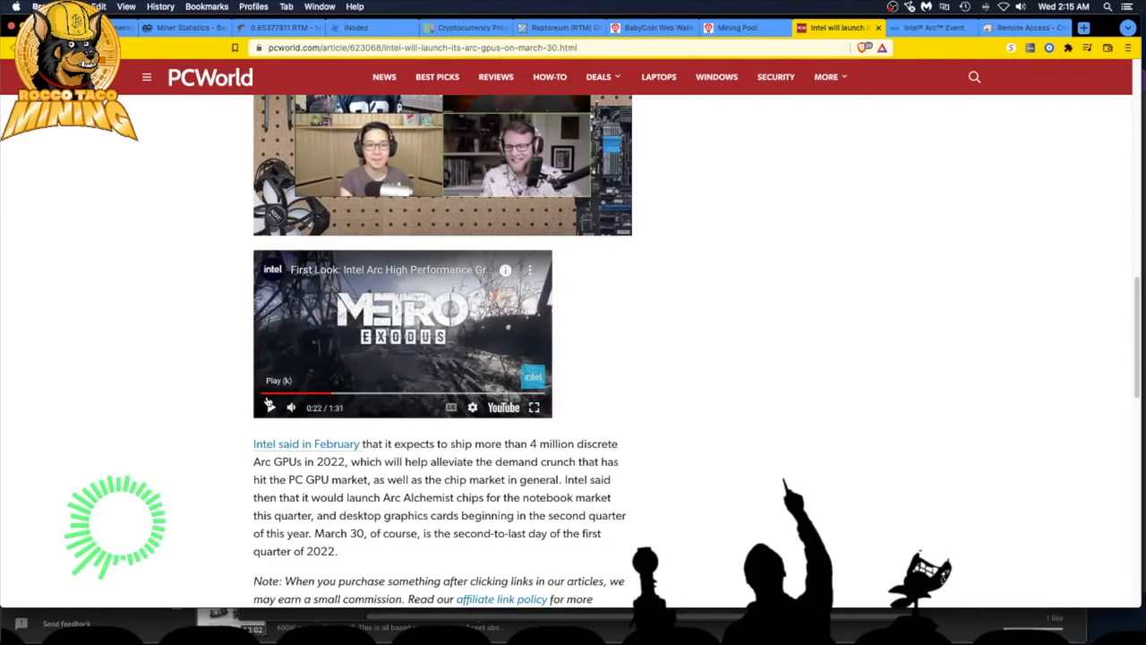
left_click(270, 407)
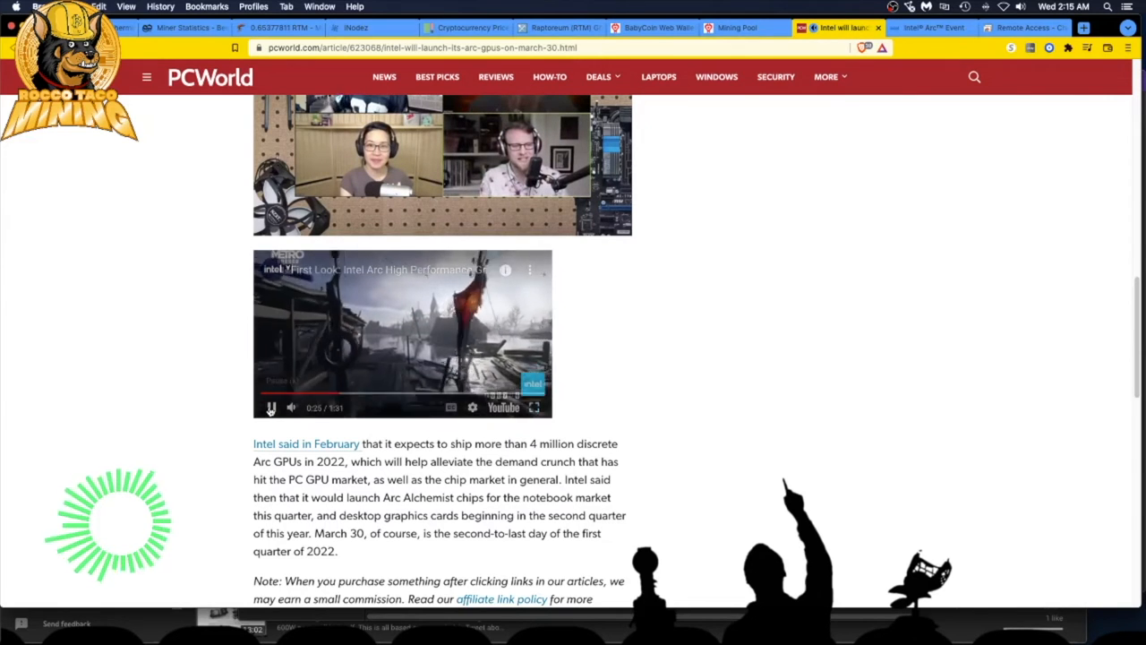
left_click(271, 408)
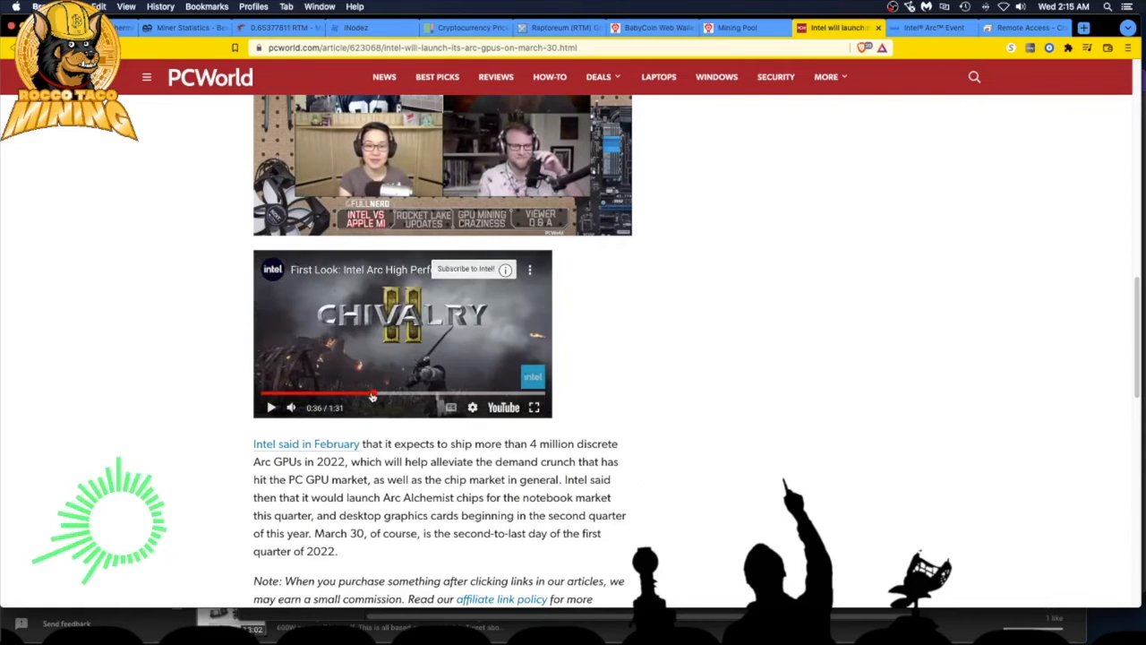
left_click(270, 408)
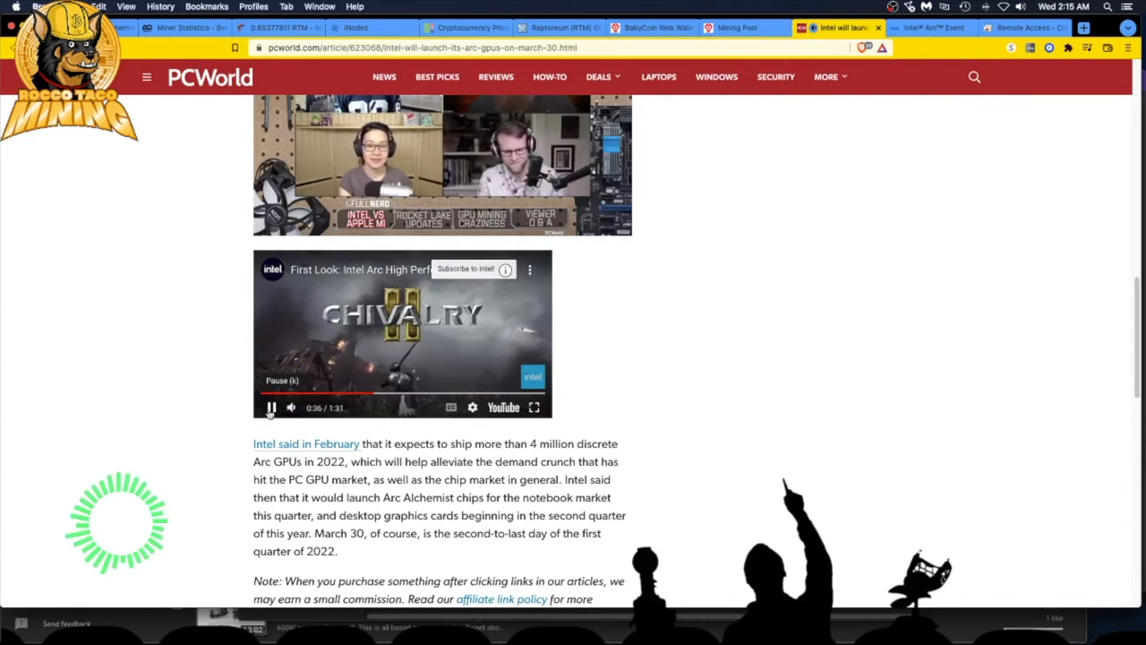
left_click(270, 407)
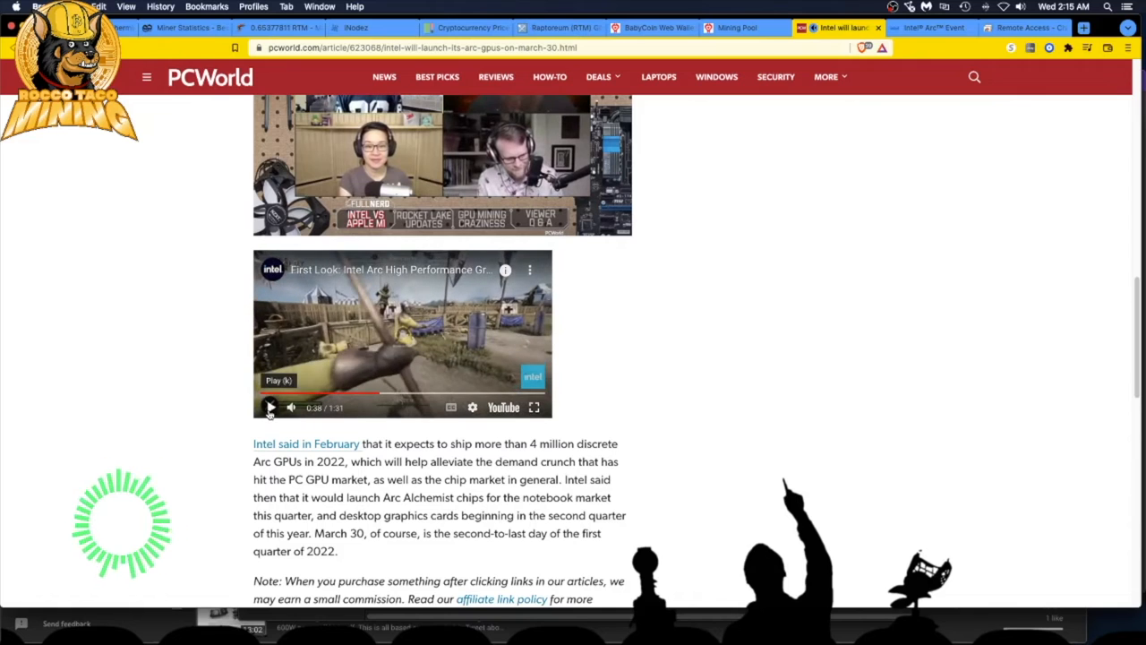
left_click(407, 395)
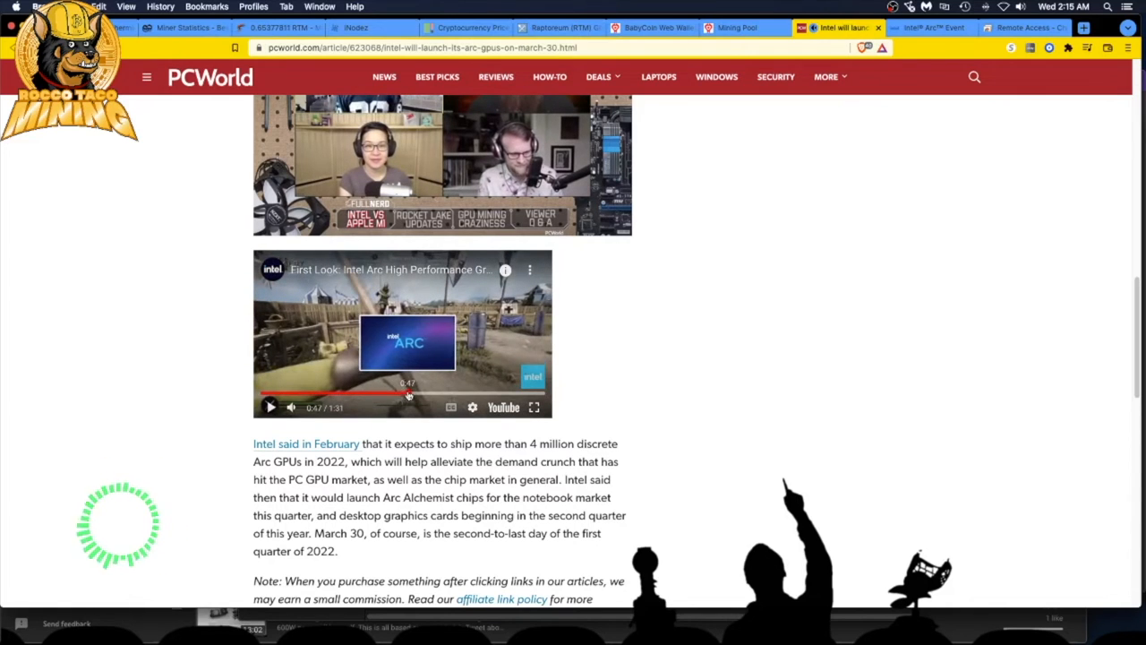
left_click(270, 408)
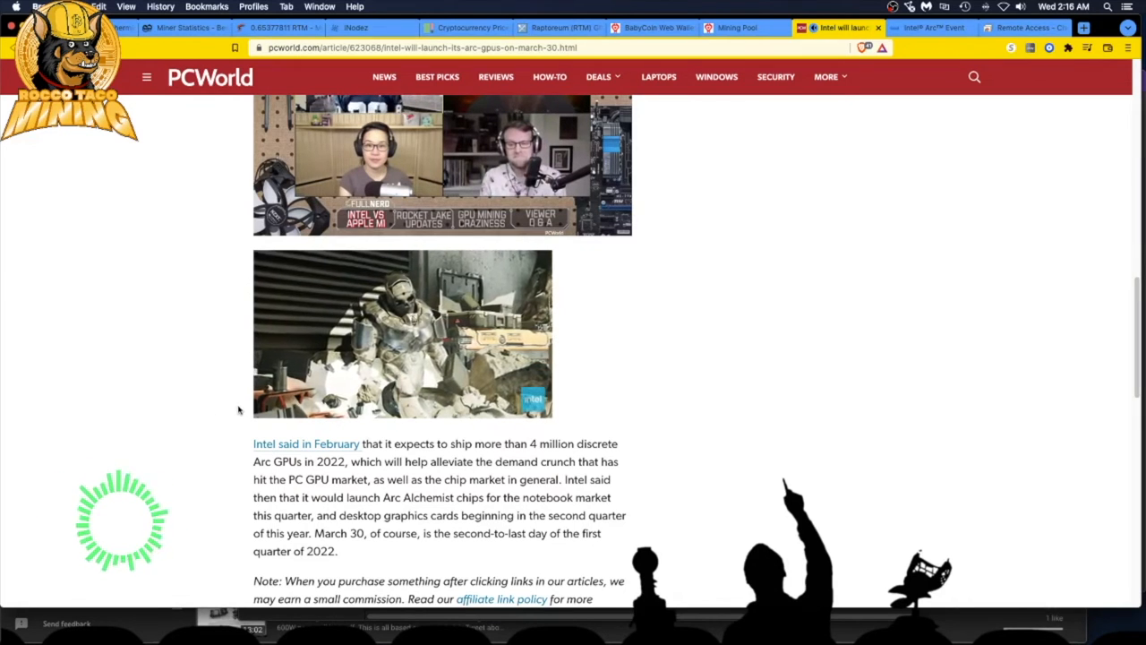
left_click(401, 334)
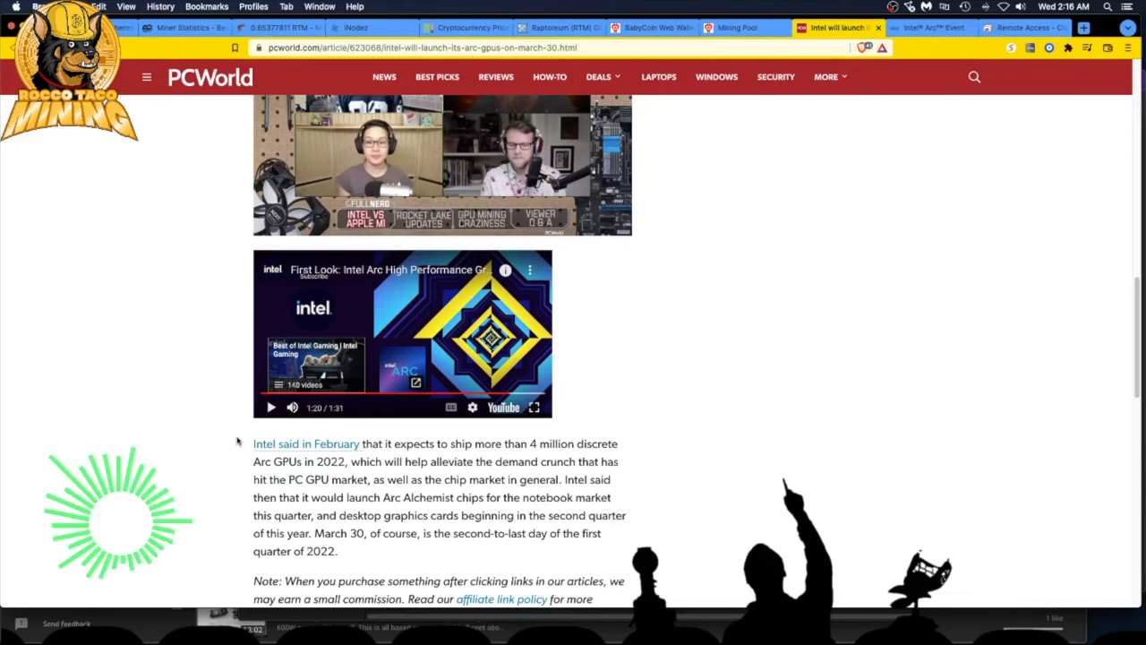
- Scroll below the video to the author box and his Recent stories list
scroll("down", 3)
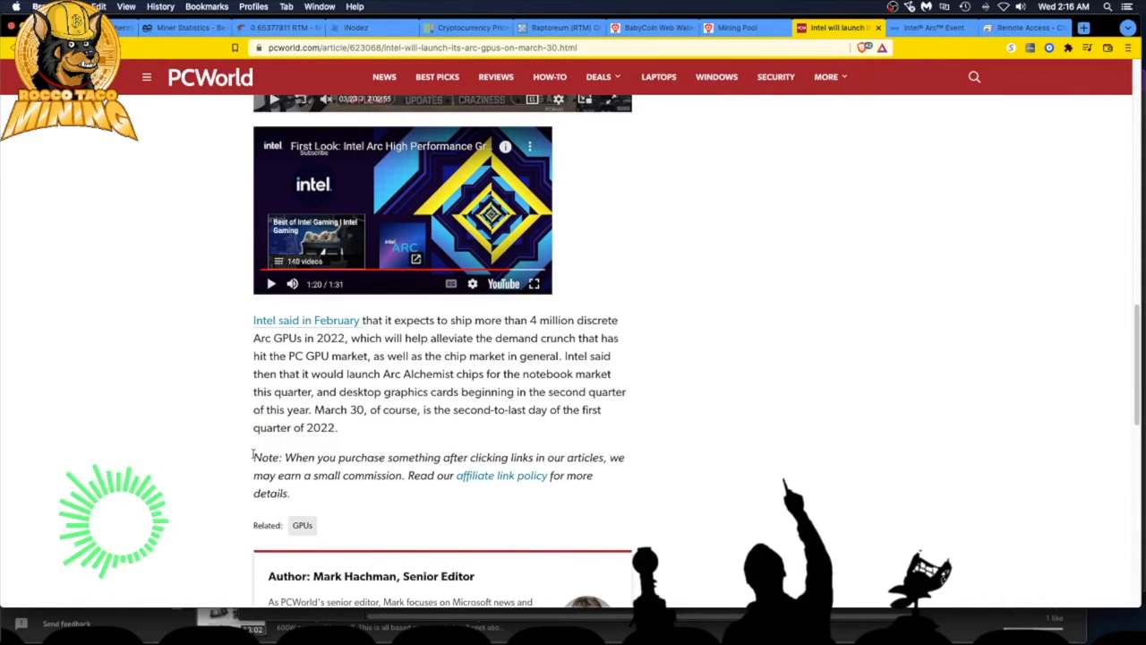
scroll("down", 3)
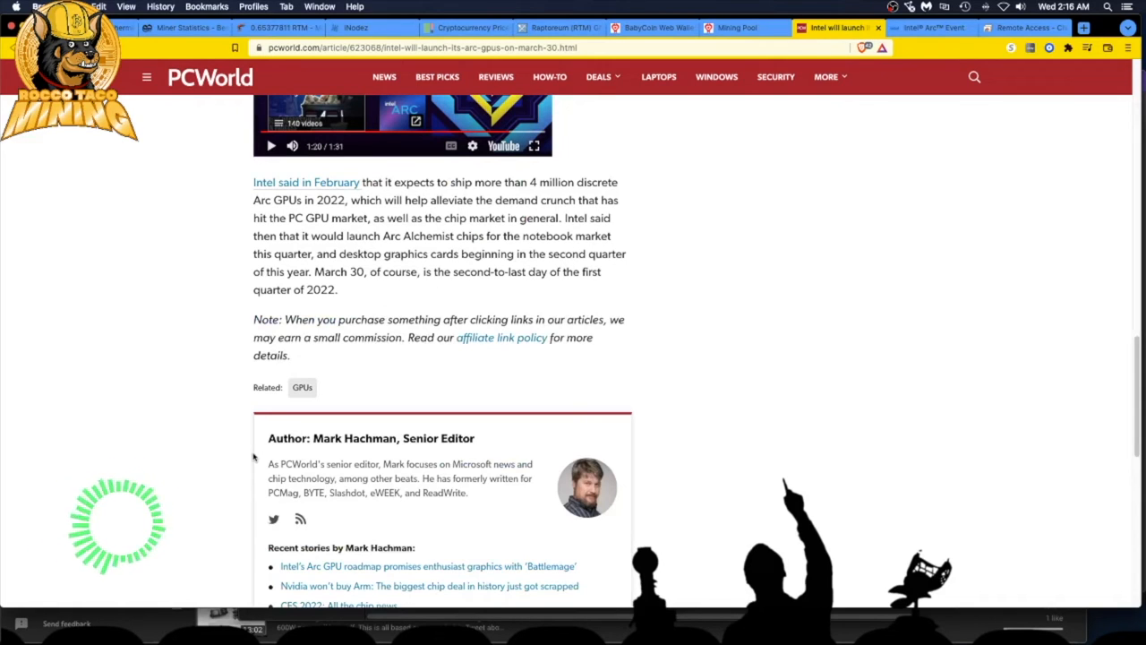
mouse_move(197, 535)
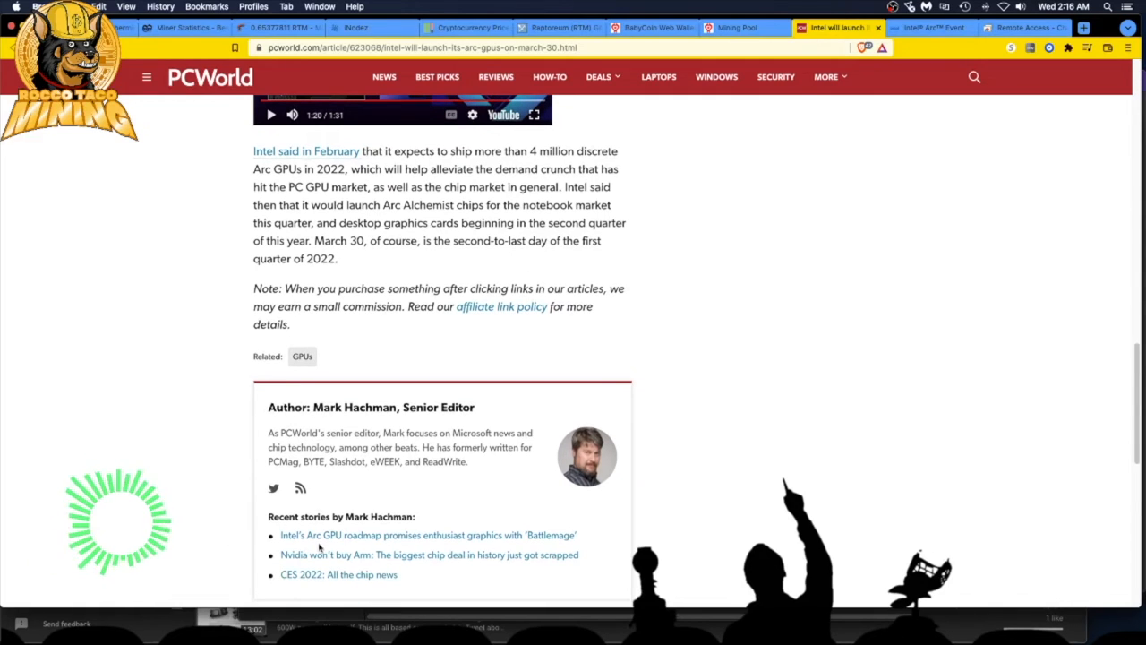
mouse_move(365, 566)
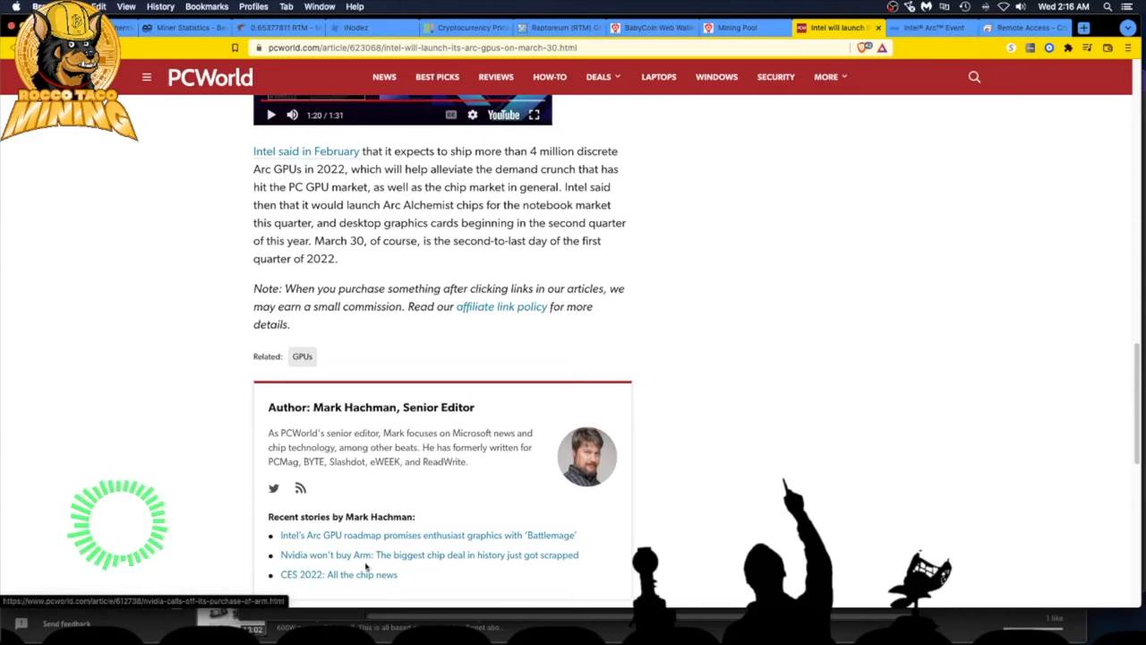
mouse_move(381, 540)
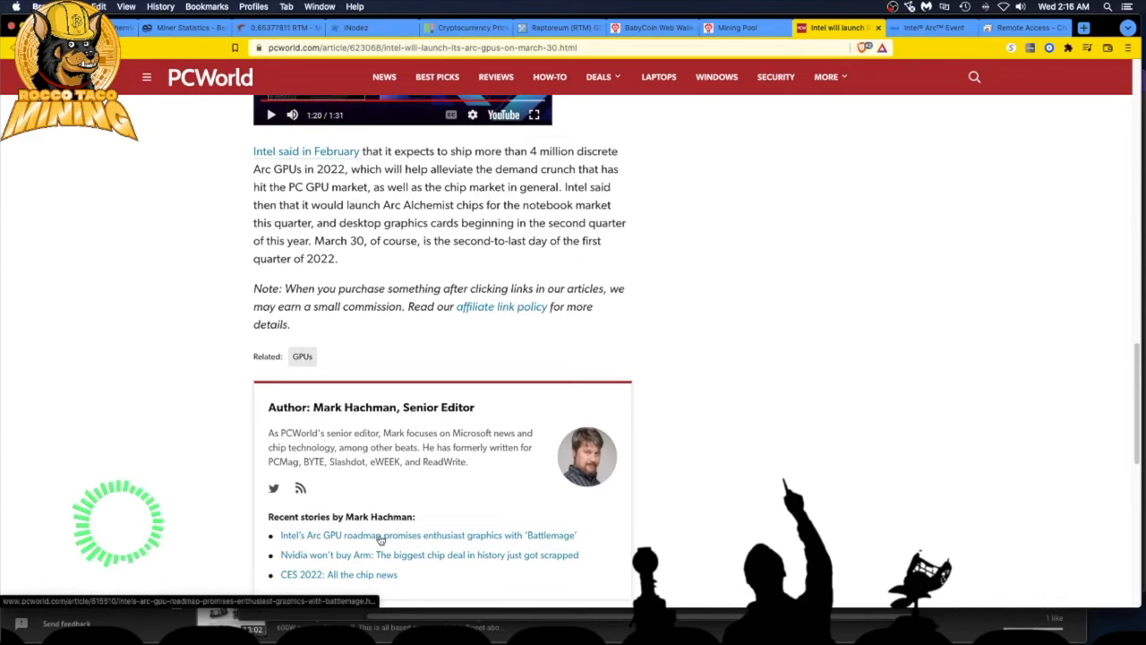
left_click(931, 27)
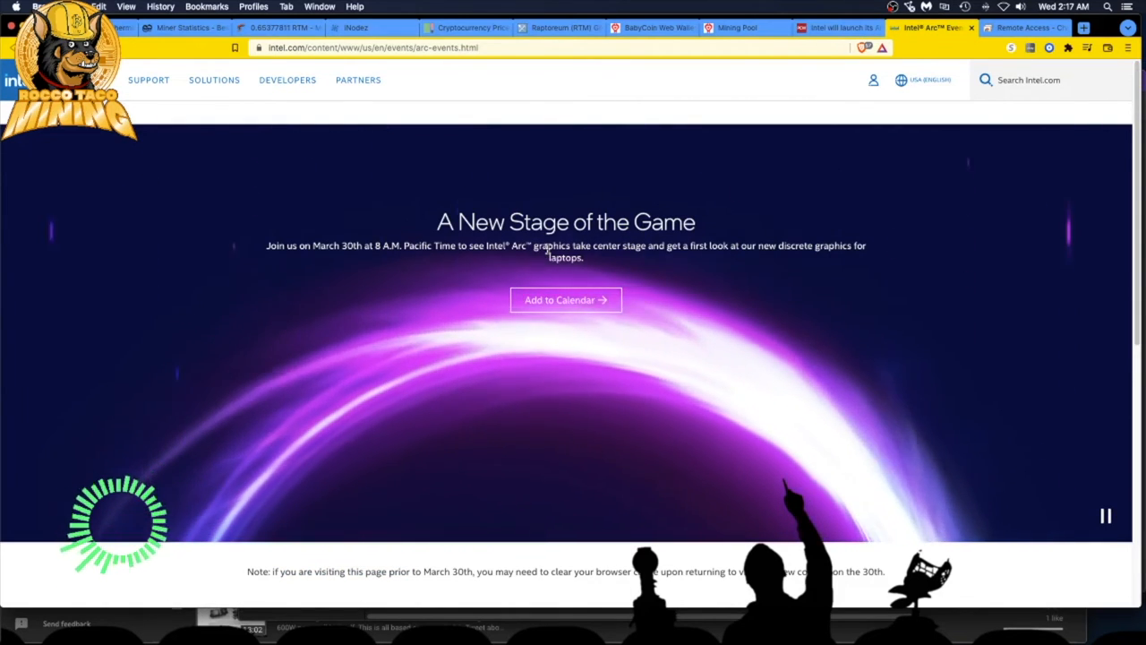
scroll("down", 3)
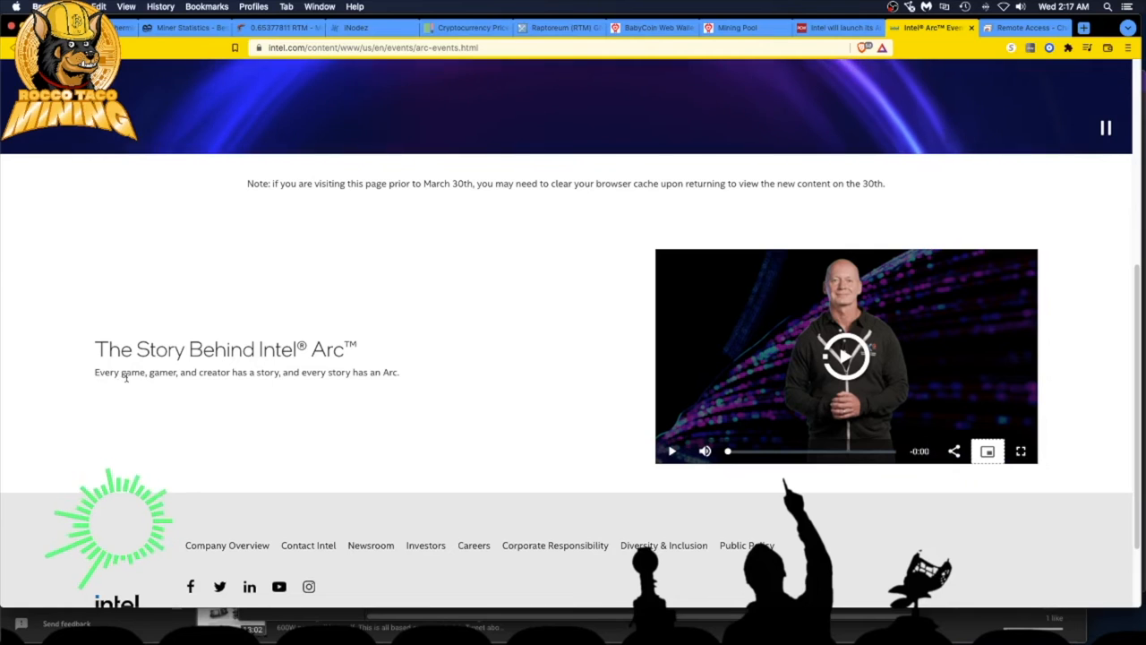
mouse_move(176, 388)
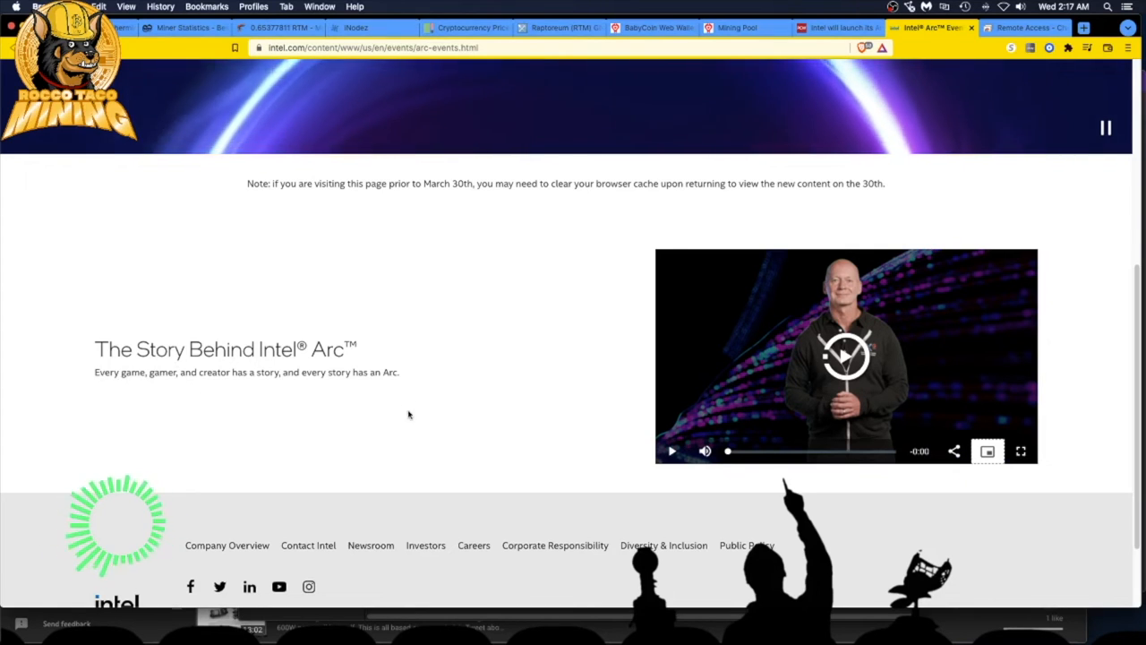
mouse_move(328, 224)
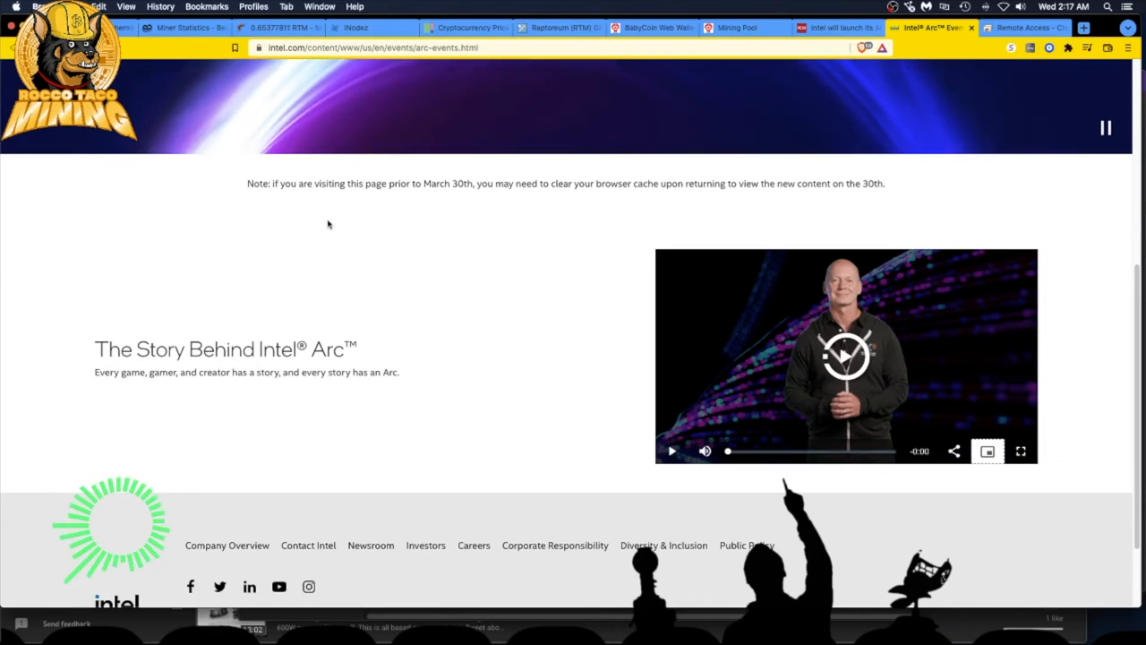
scroll("down", 3)
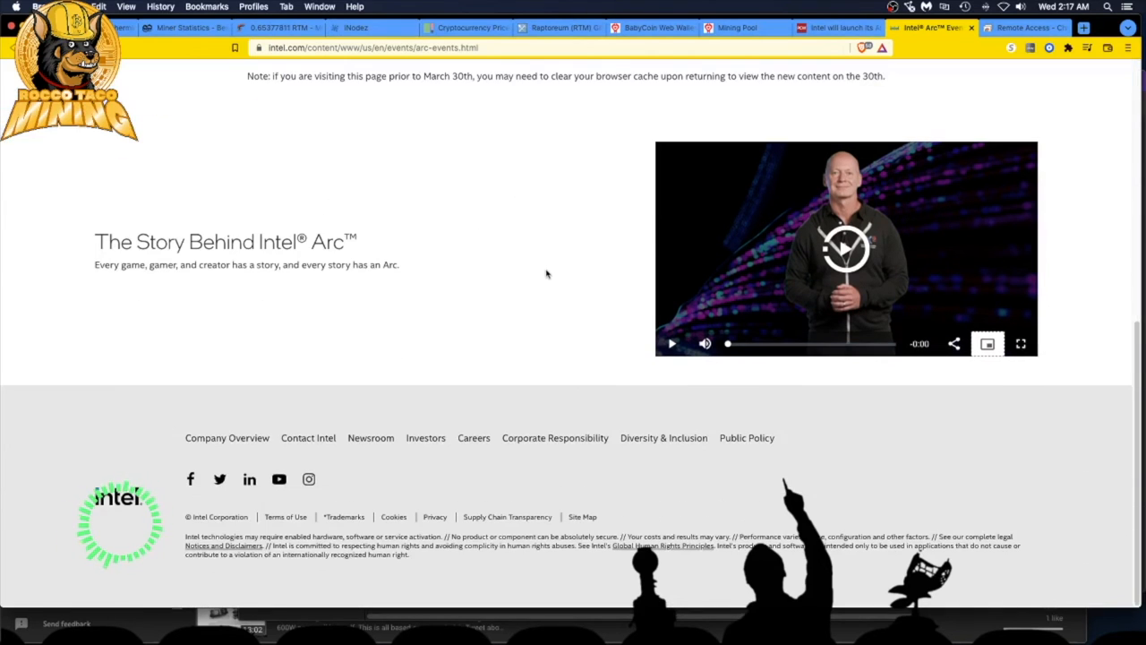
scroll("up", 3)
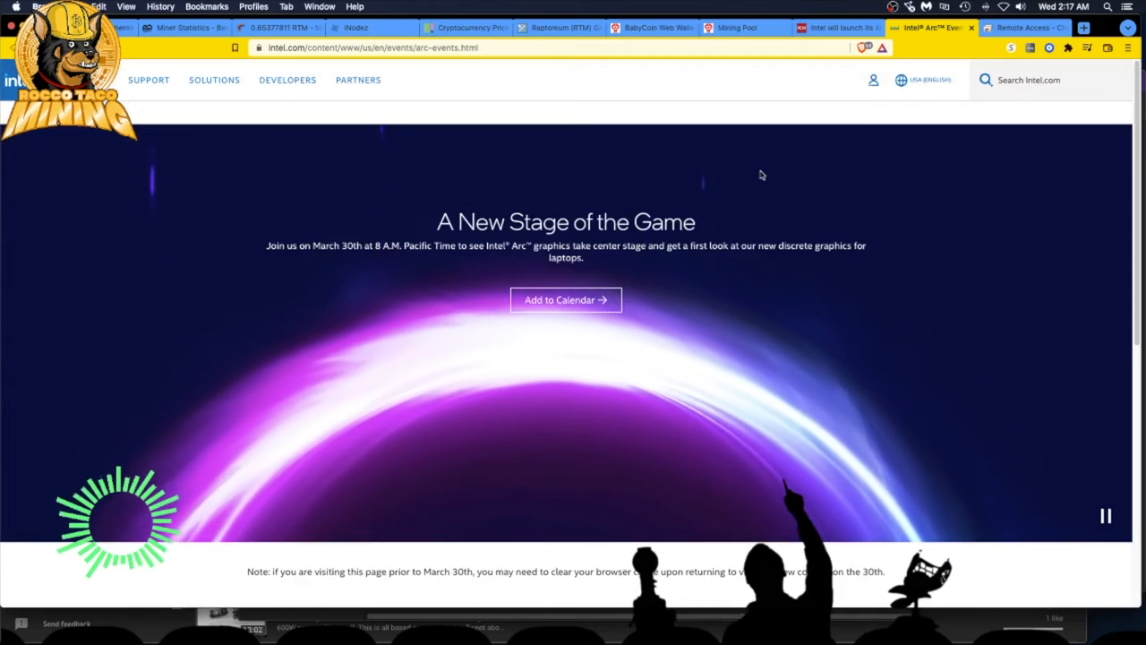
mouse_move(72, 132)
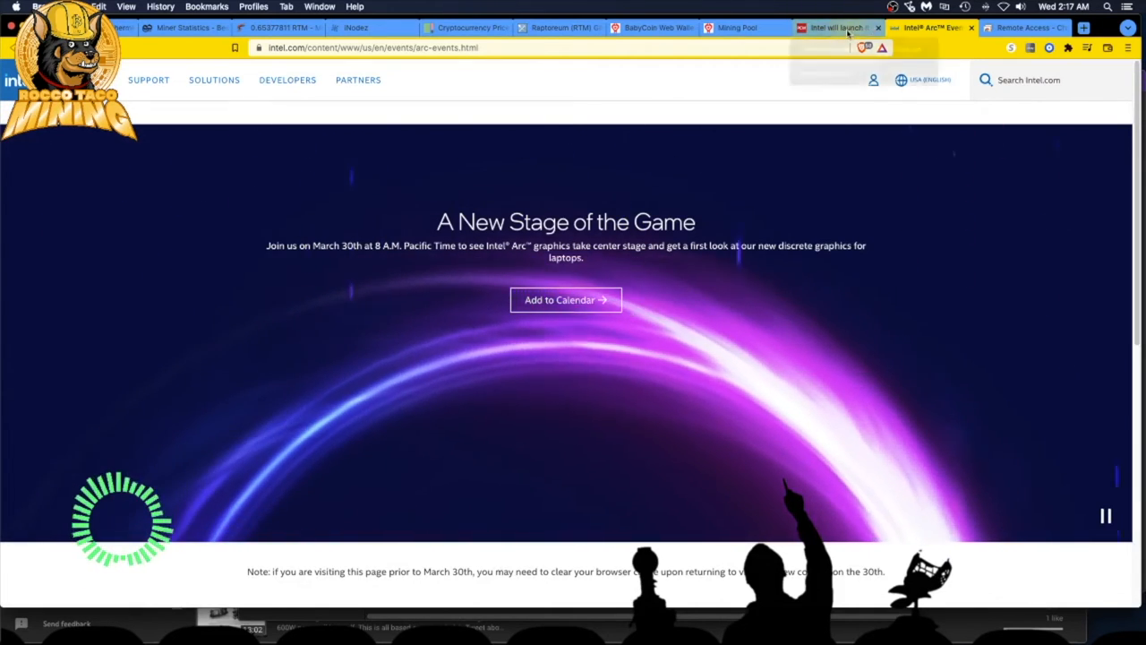
left_click(837, 27)
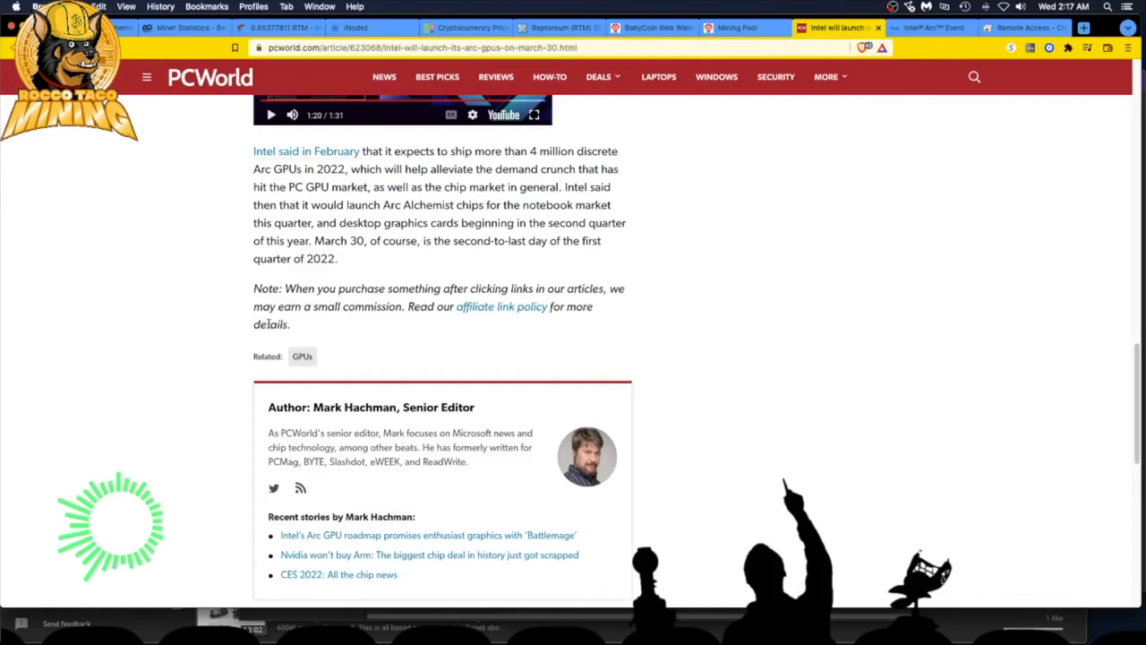
mouse_move(188, 389)
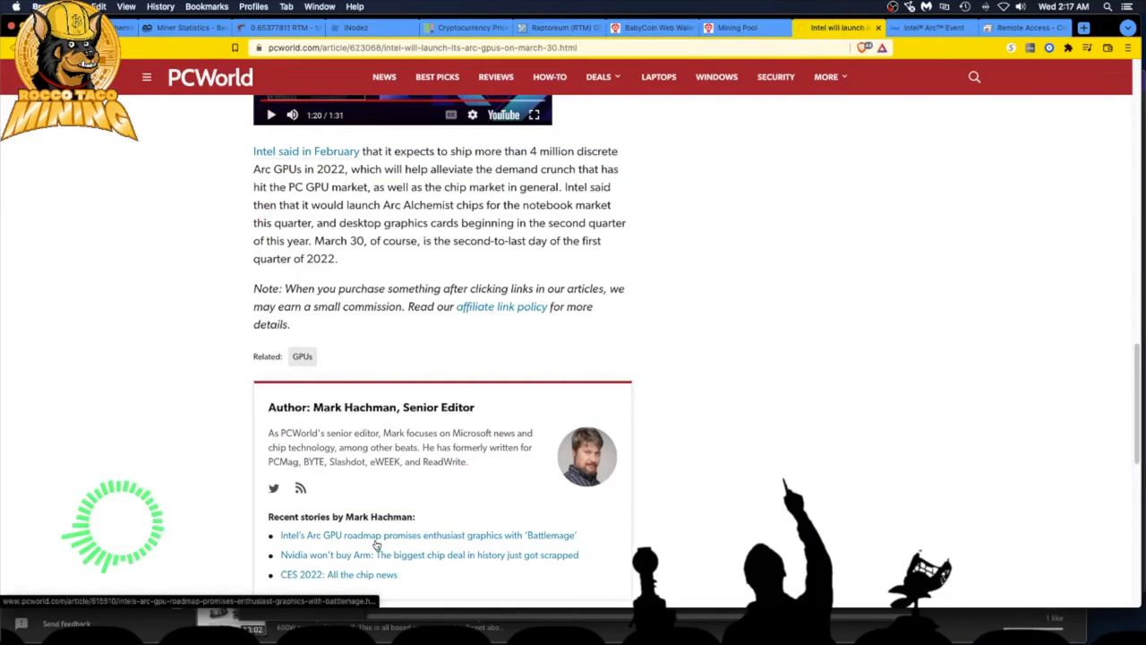
- Open the Arc GPU roadmap story about Battlemage and read down through the roadmap graphic
left_click(427, 534)
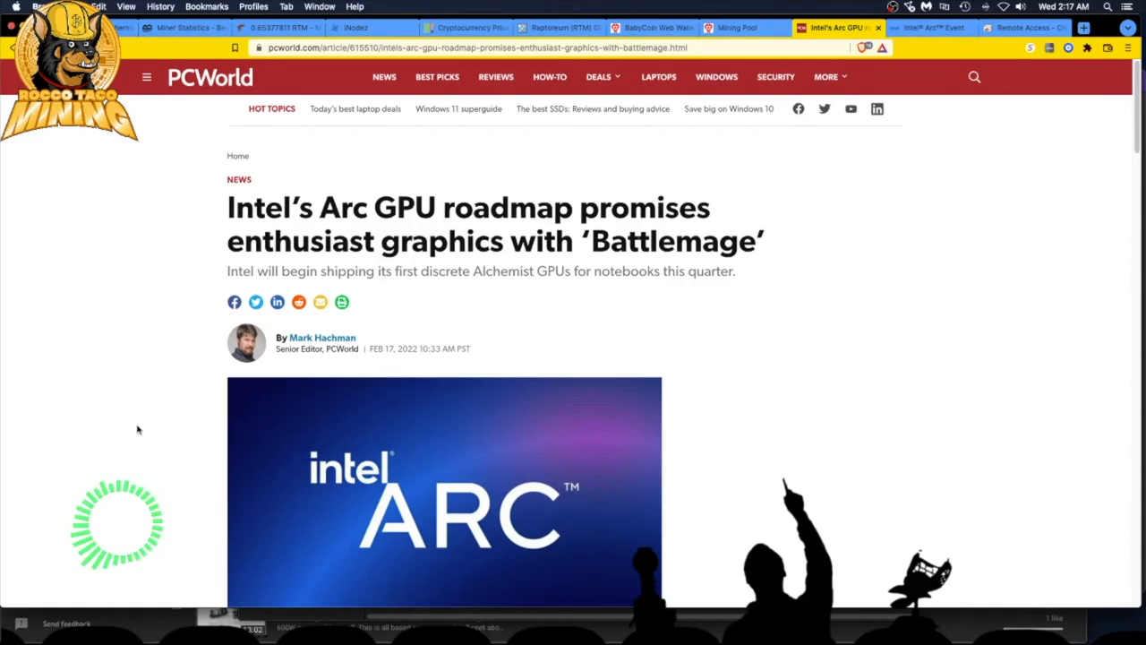
mouse_move(146, 431)
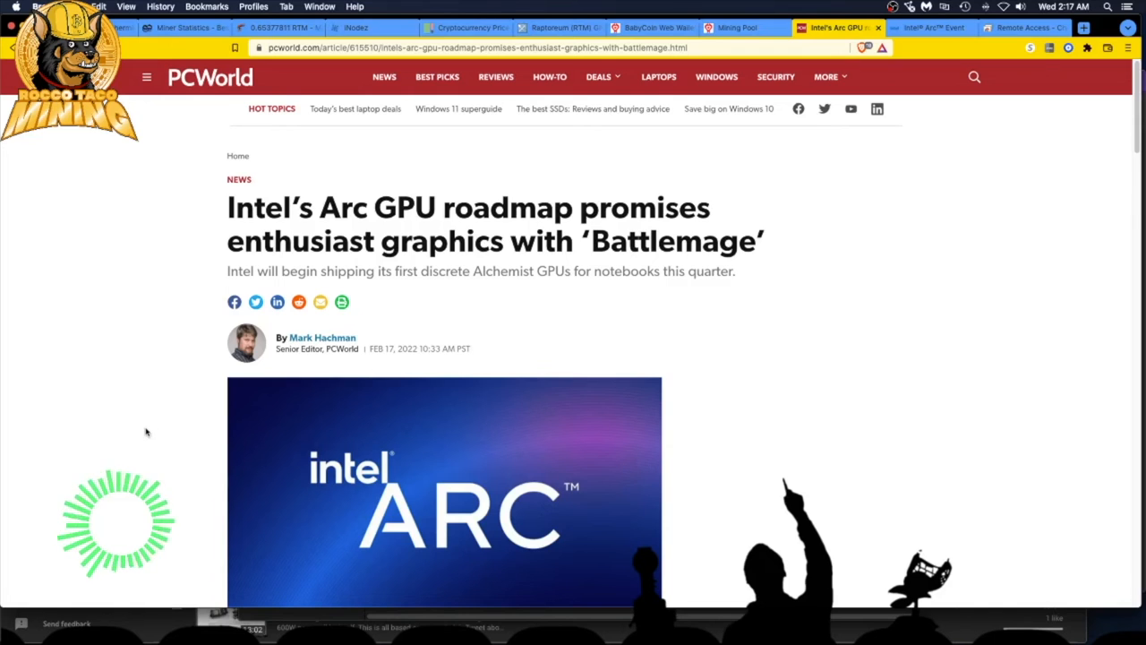
scroll("down", 3)
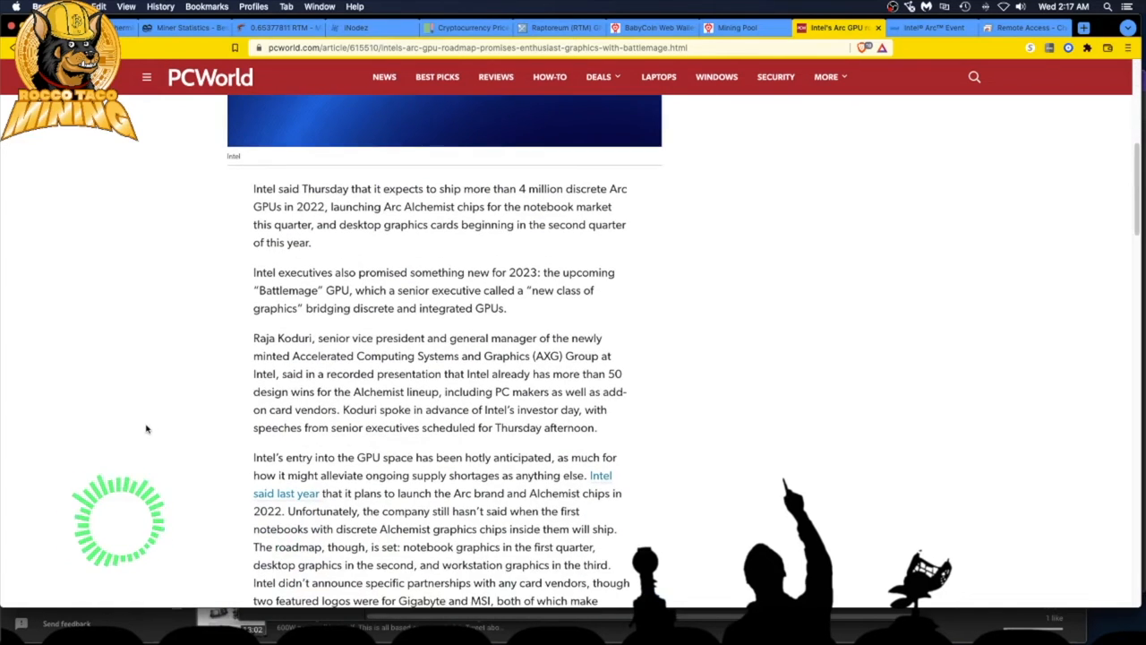
scroll("down", 3)
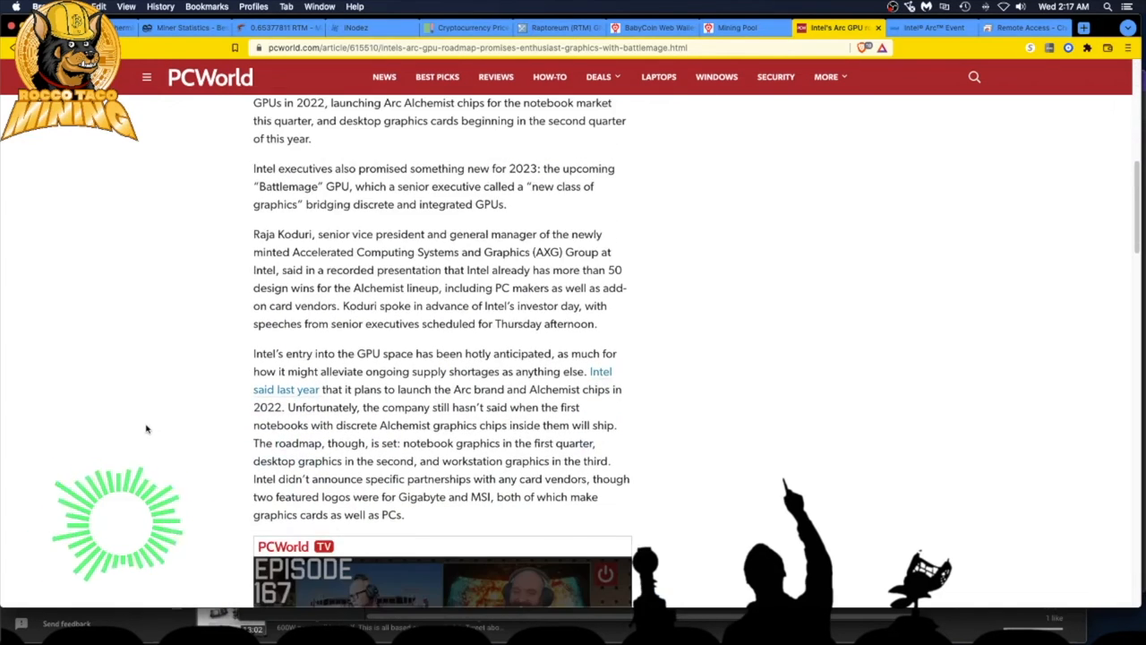
scroll("down", 3)
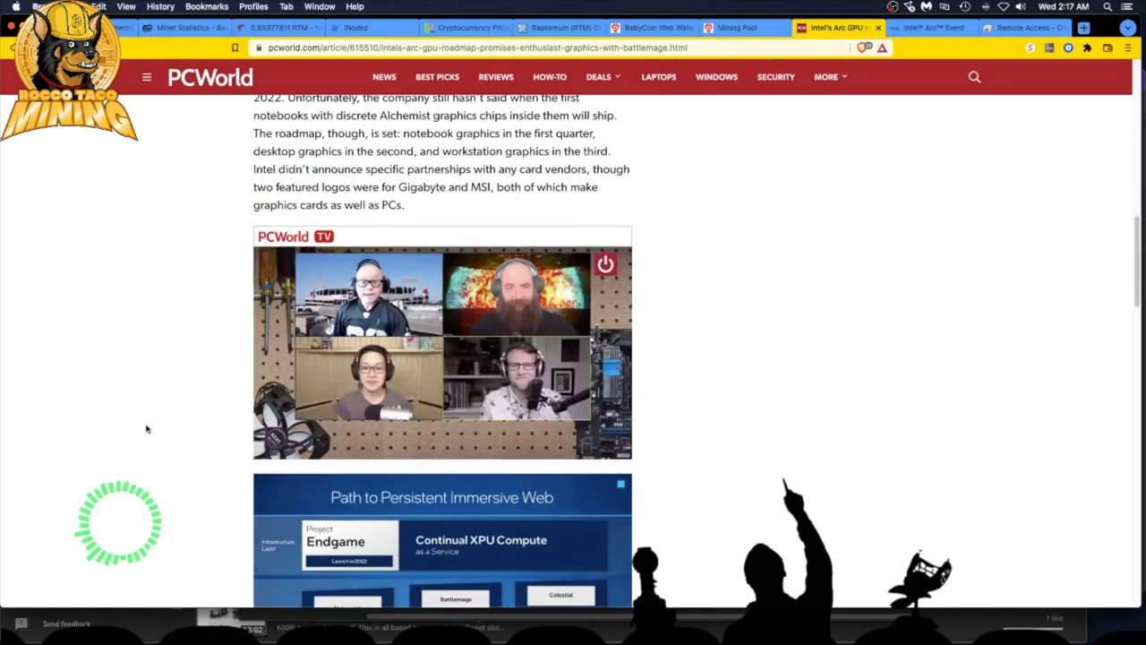
scroll("down", 3)
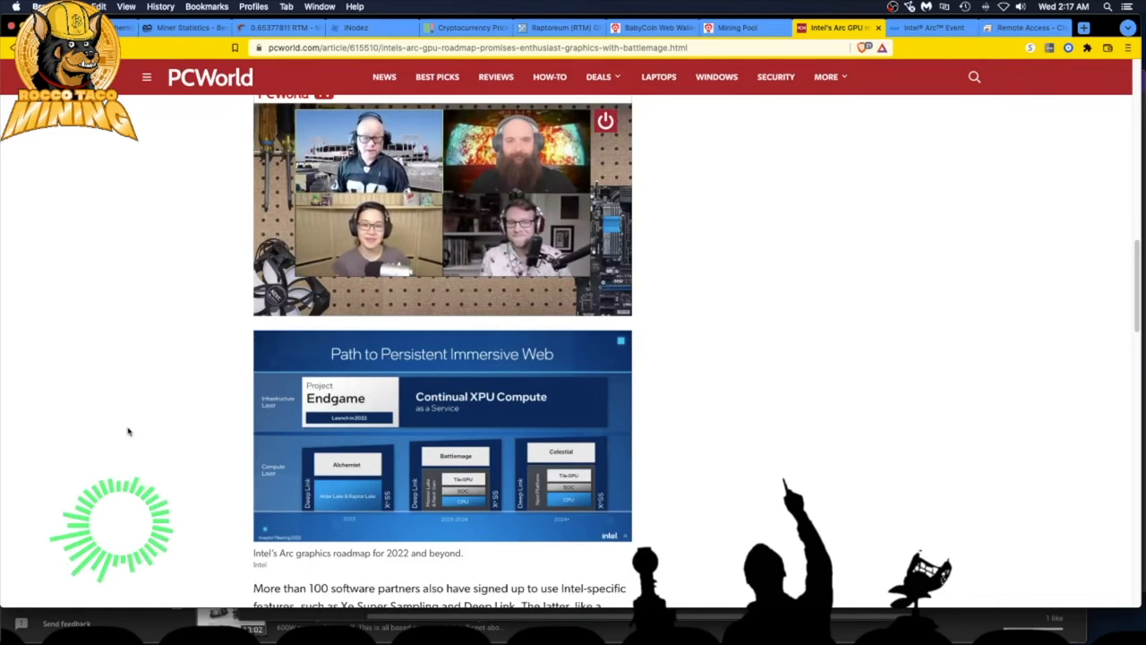
scroll("down", 3)
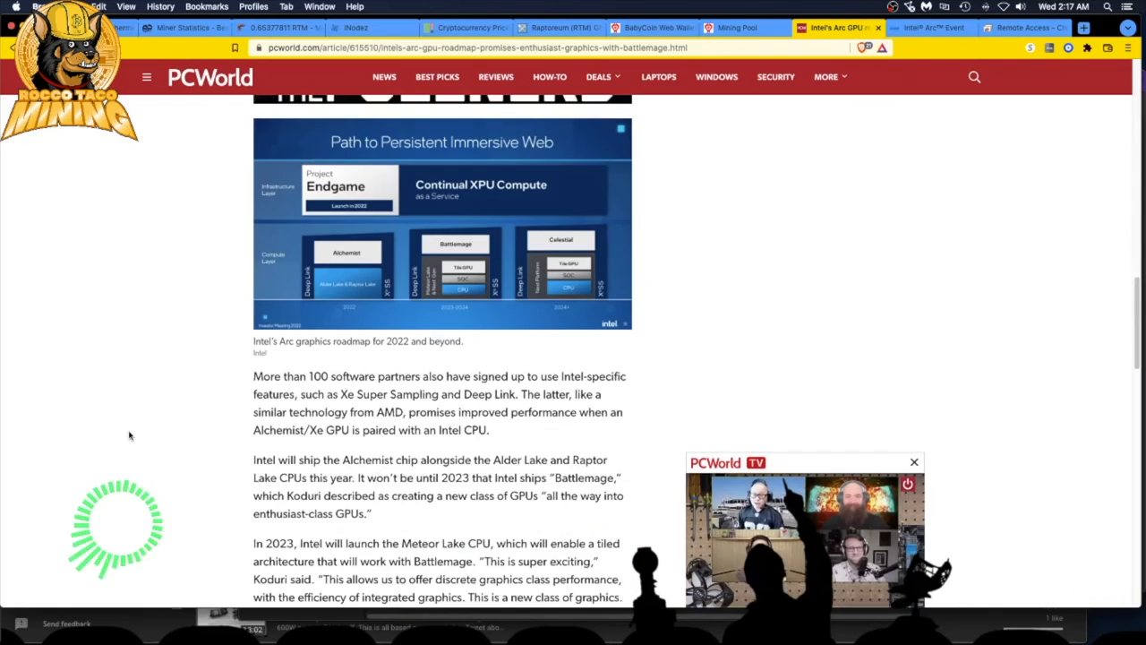
scroll("down", 3)
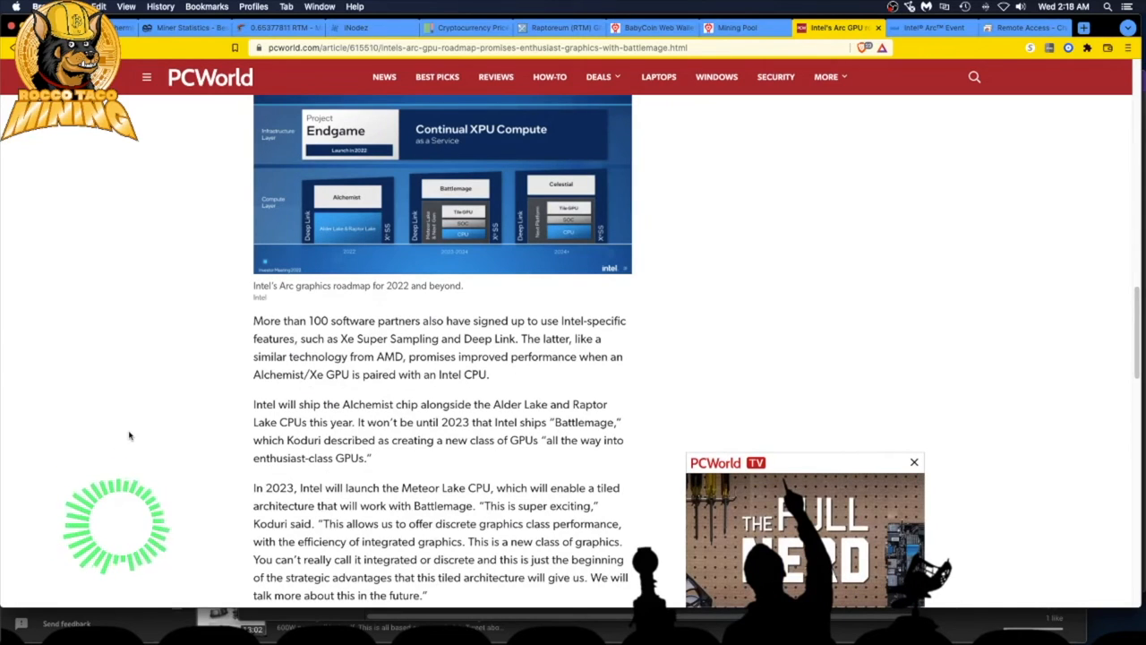
- Read the Battlemage, Celestial and Endgame details, scrolling back and forth through the article
scroll("down", 3)
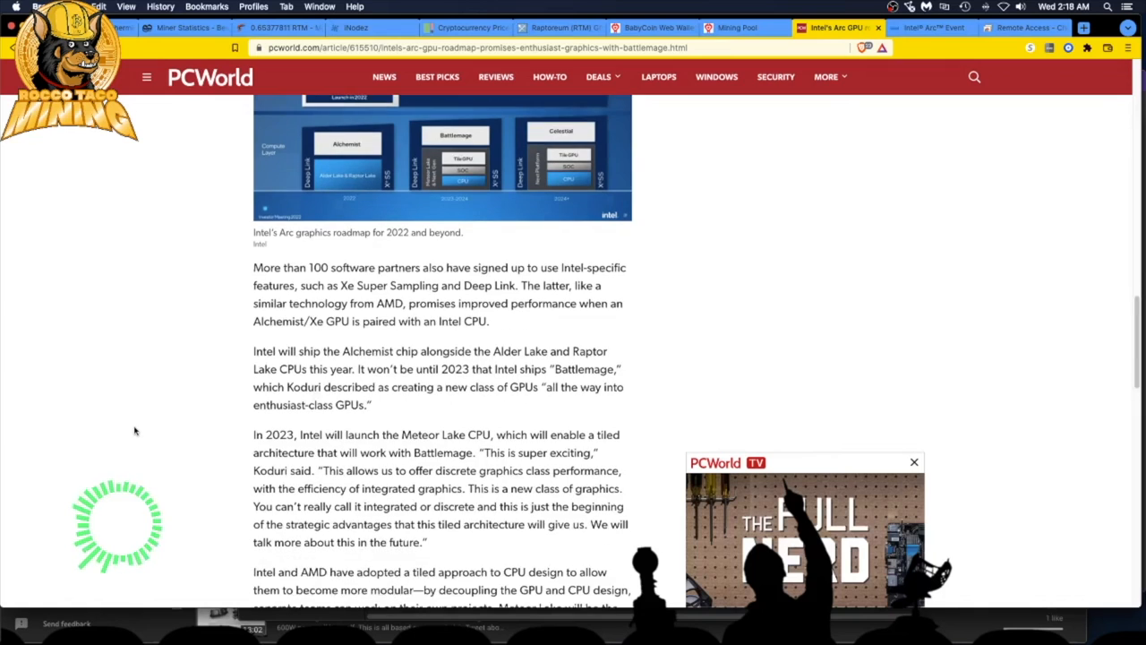
scroll("down", 3)
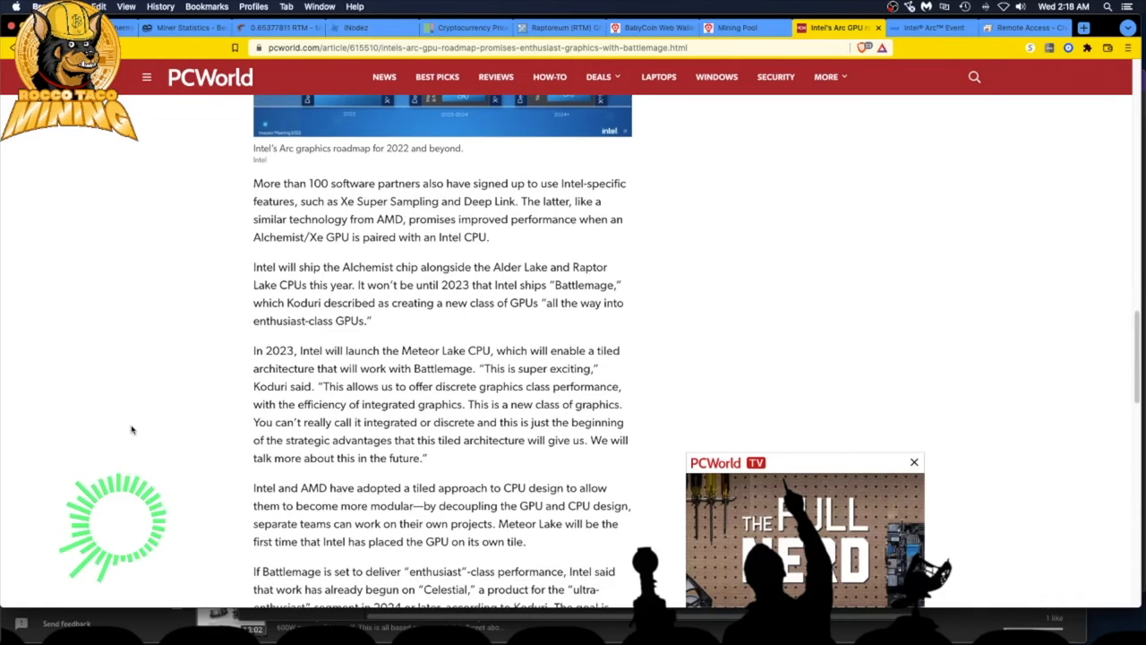
scroll("down", 3)
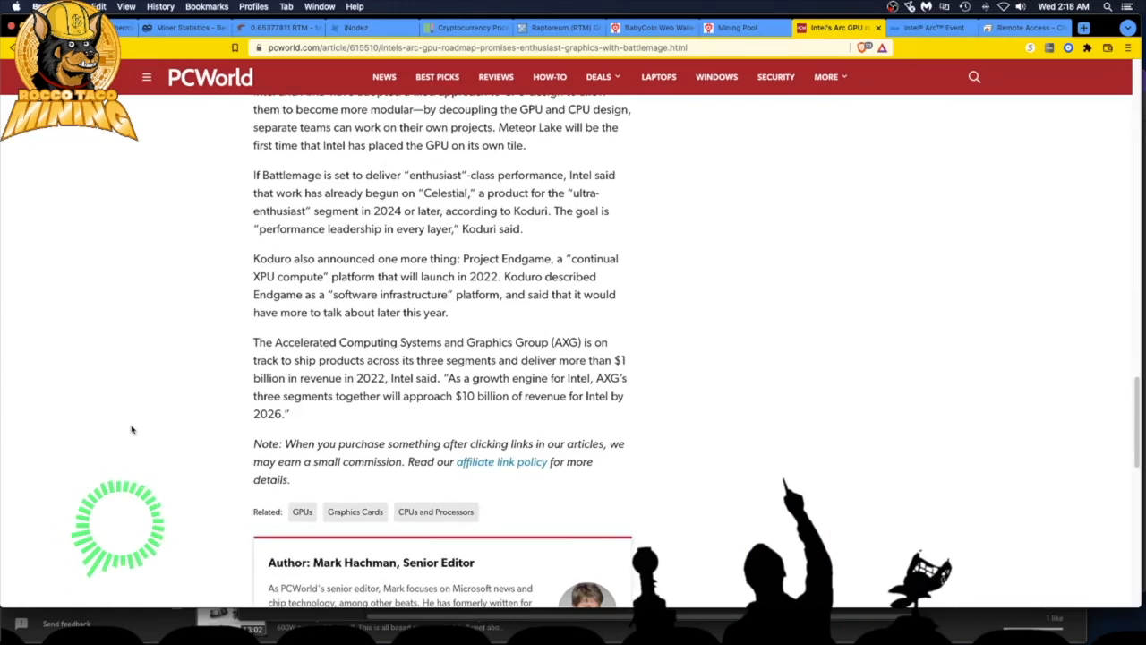
scroll("up", 3)
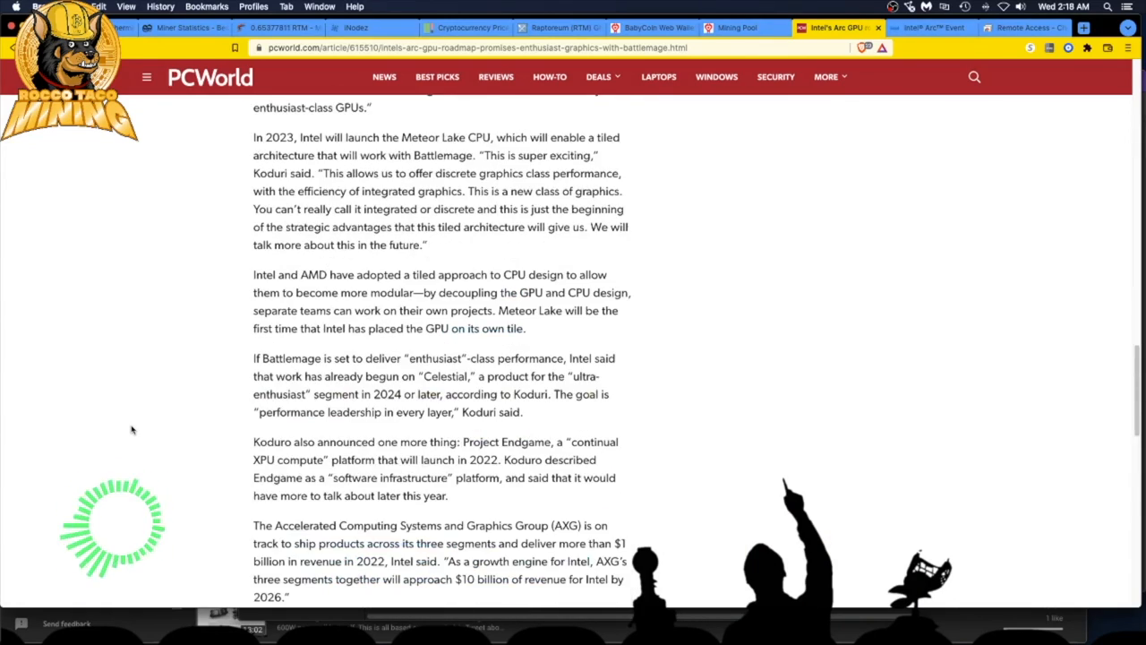
scroll("down", 3)
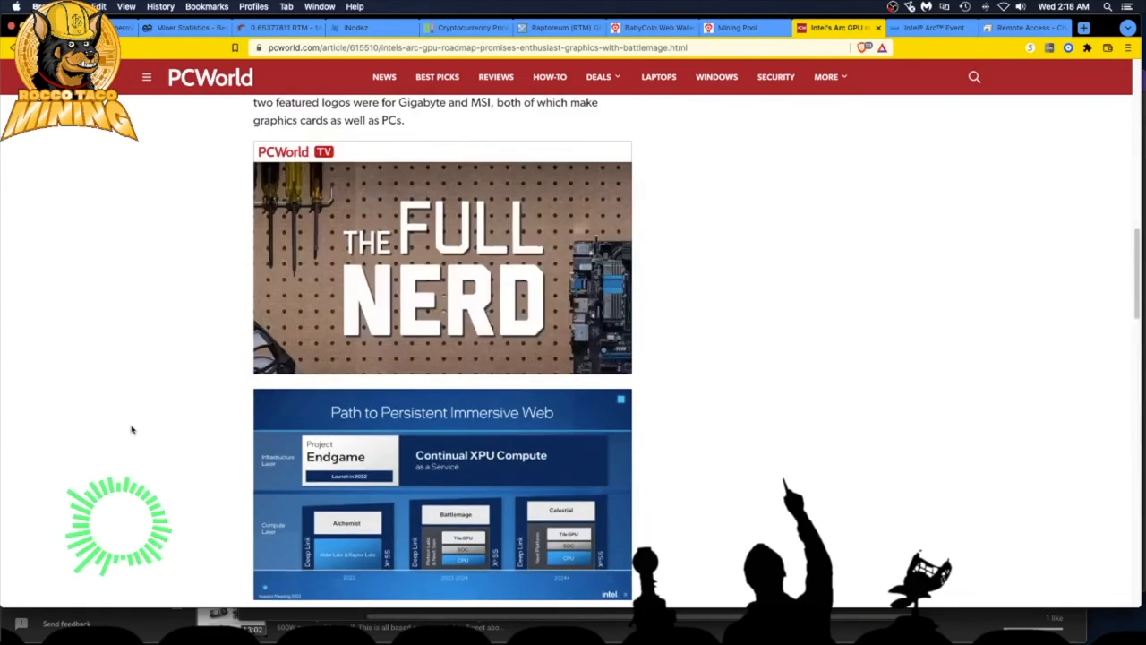
scroll("up", 3)
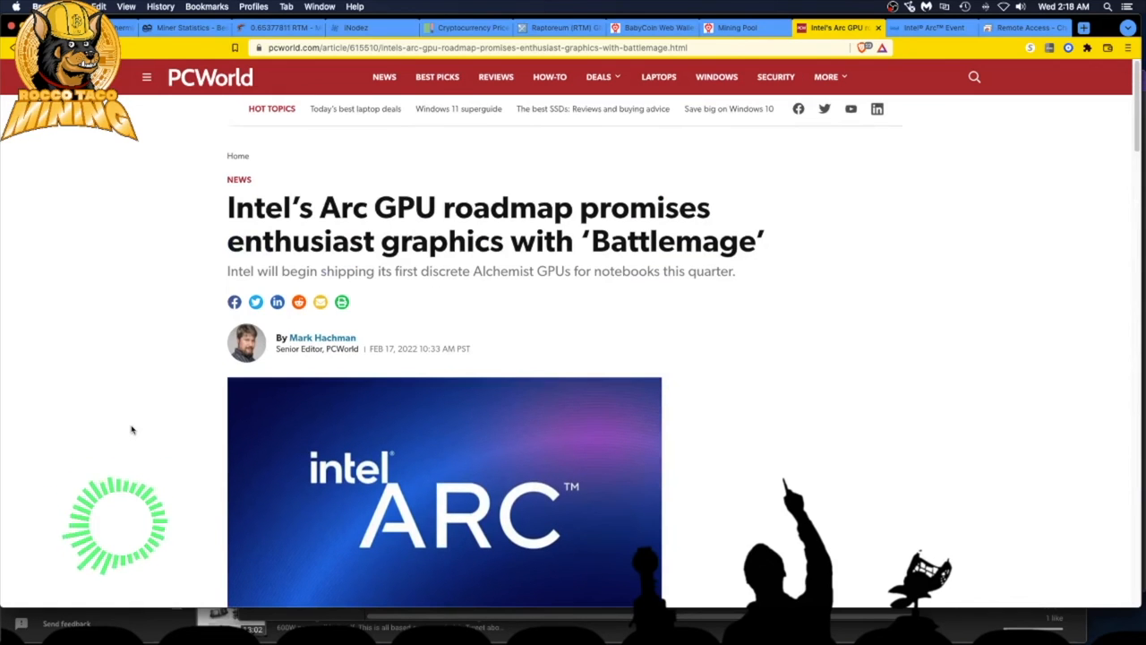
scroll("down", 3)
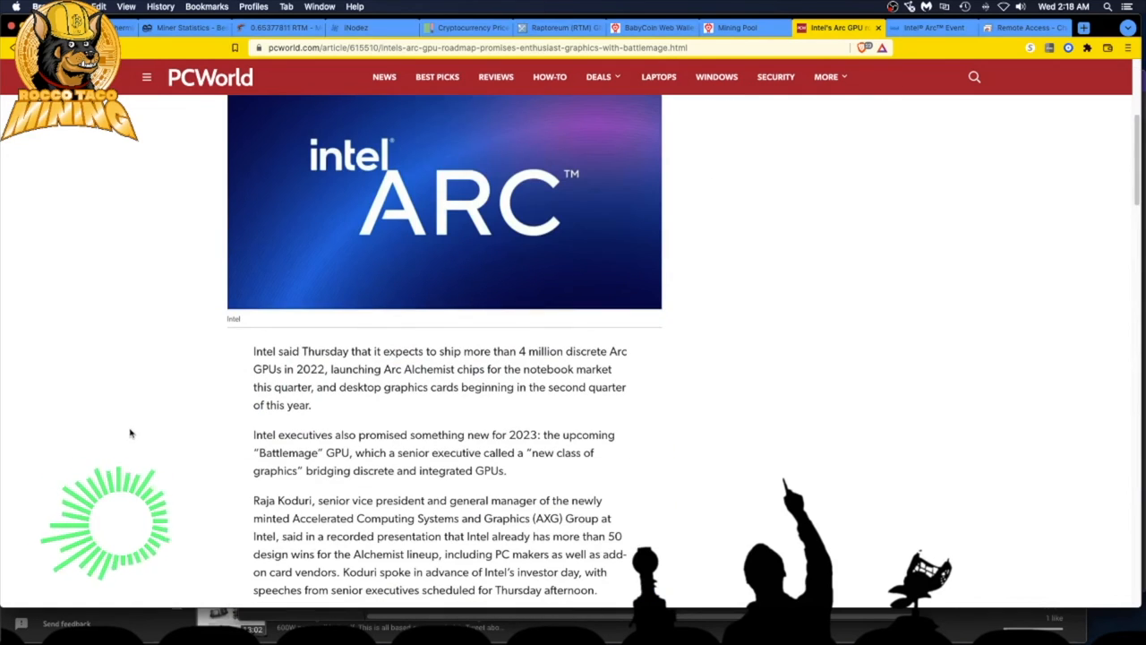
scroll("down", 3)
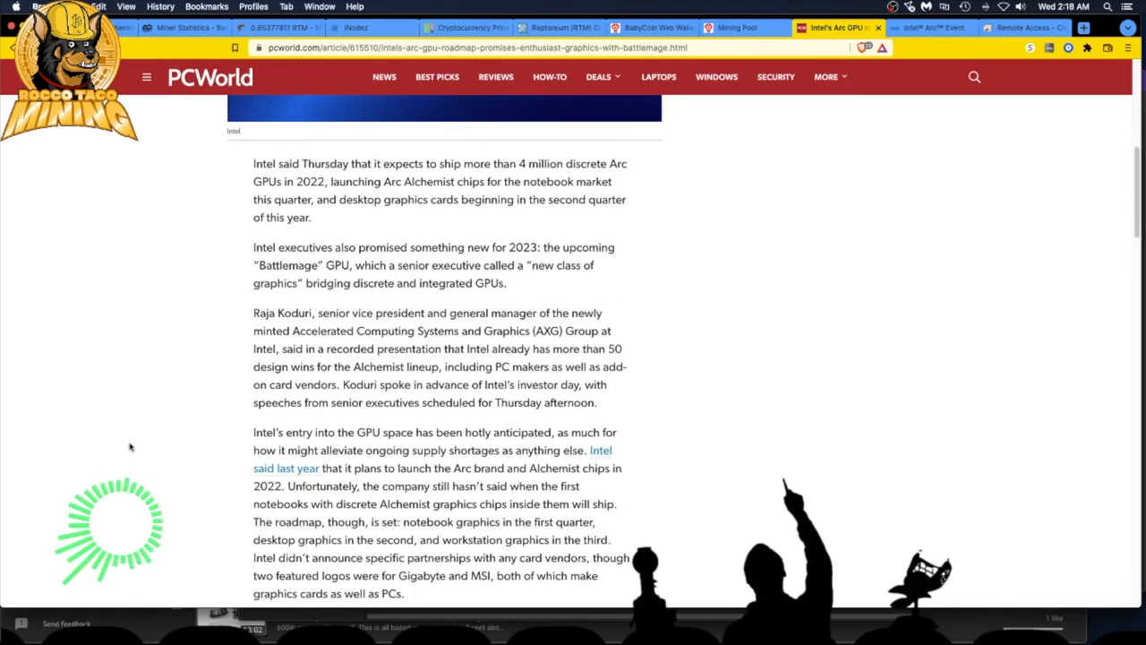
scroll("down", 3)
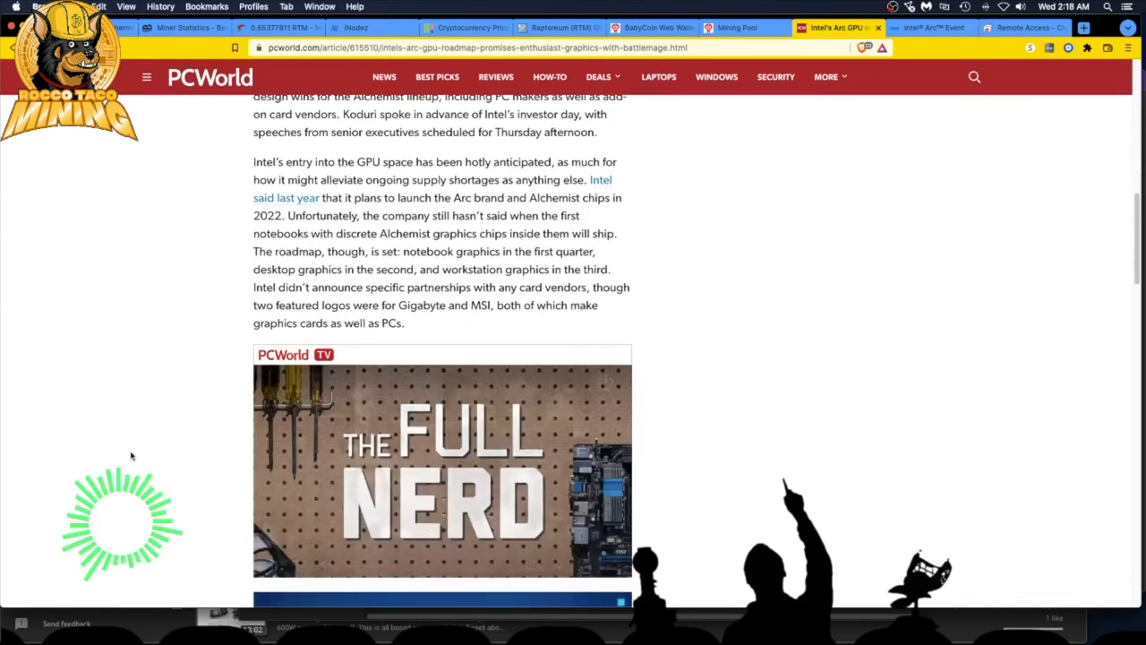
scroll("up", 3)
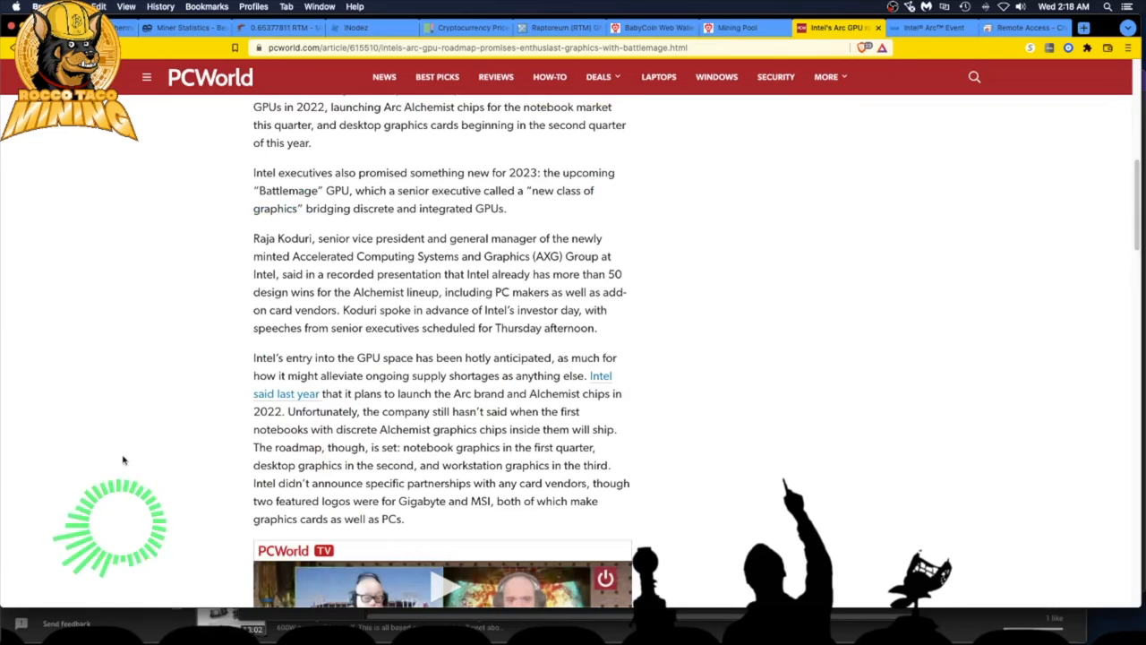
mouse_move(125, 465)
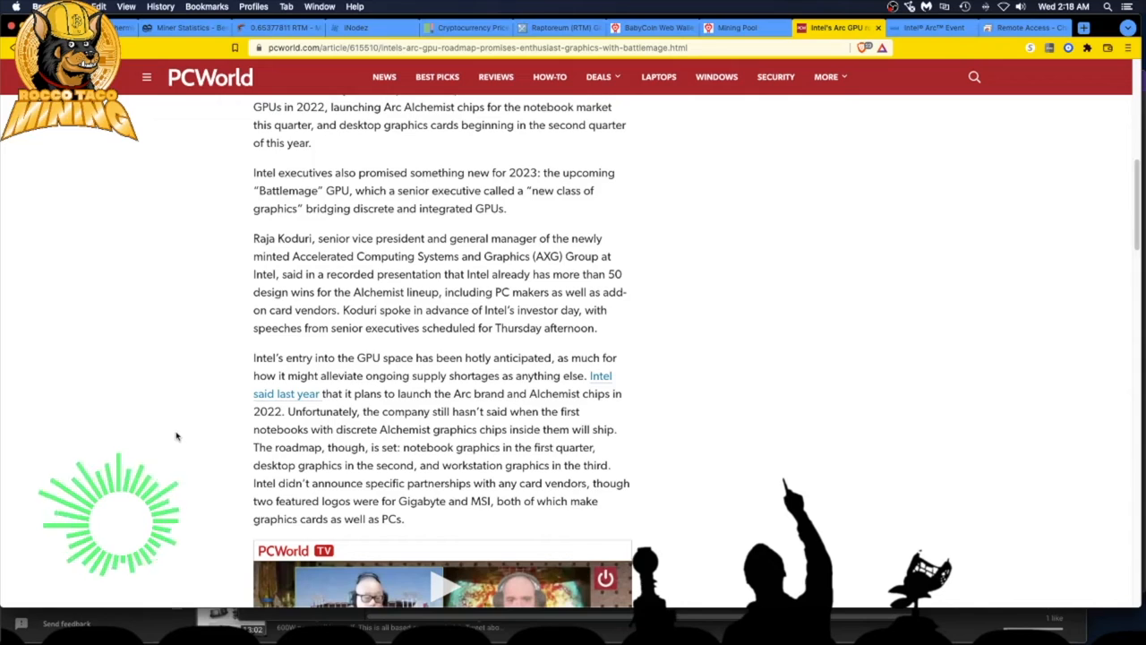
mouse_move(212, 414)
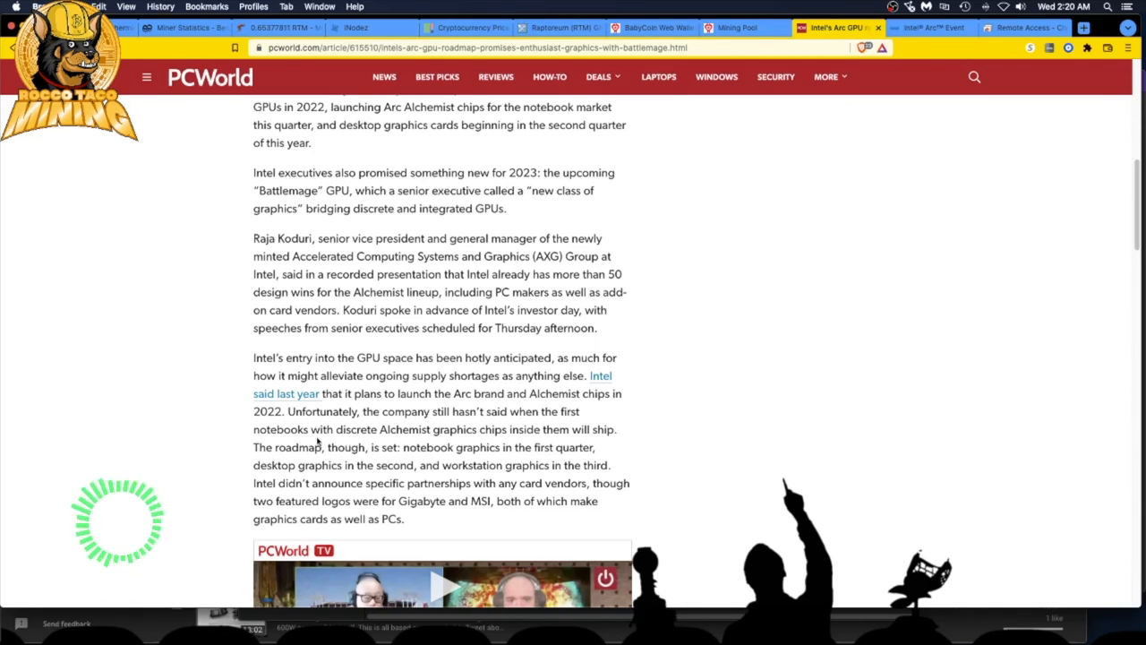
- Scroll the roadmap article back up to its headline, byline and Intel Arc image
scroll("up", 3)
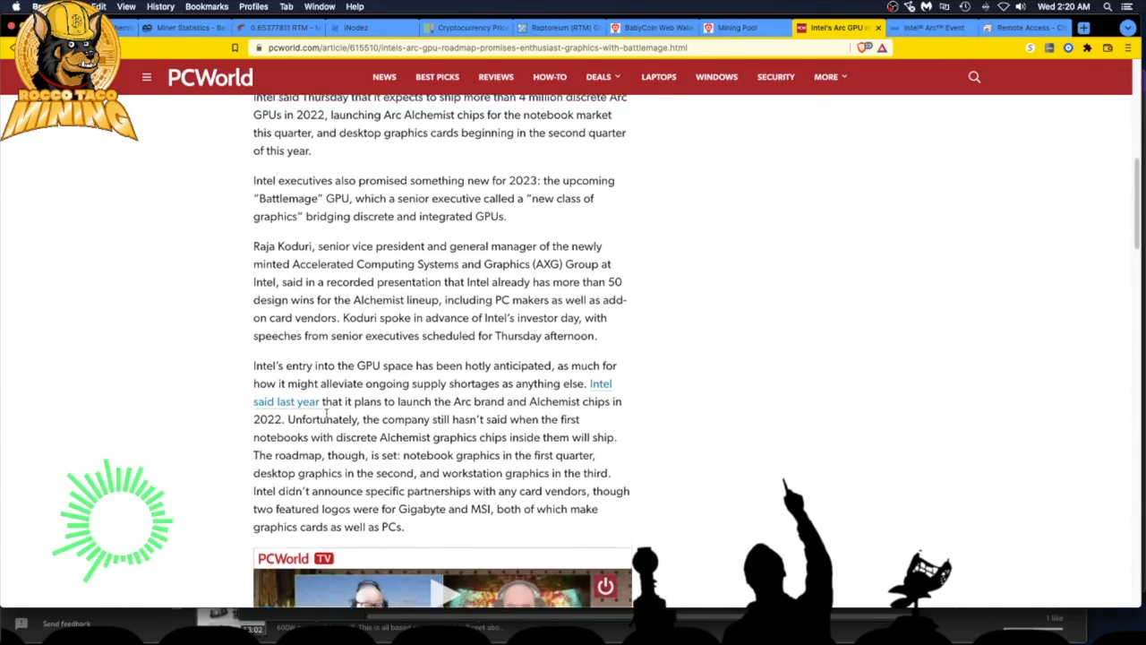
scroll("up", 3)
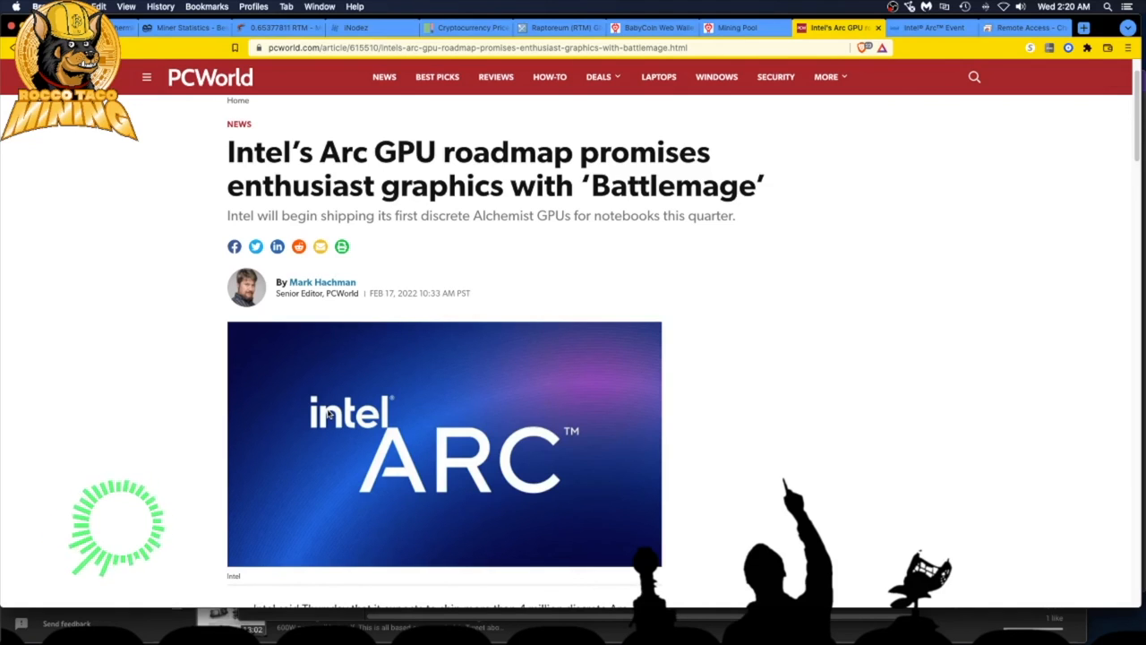
mouse_move(546, 9)
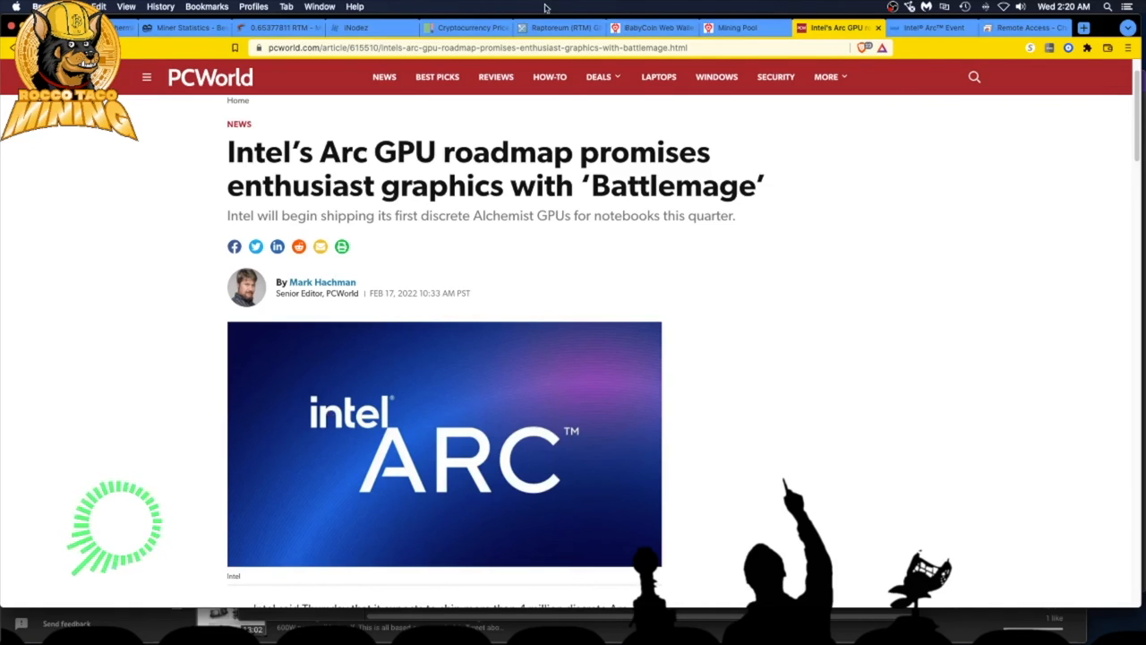
- Switch to the coin360 heatmap tab showing BTC at $39,420.02 and ETH at $2,635.44
left_click(464, 27)
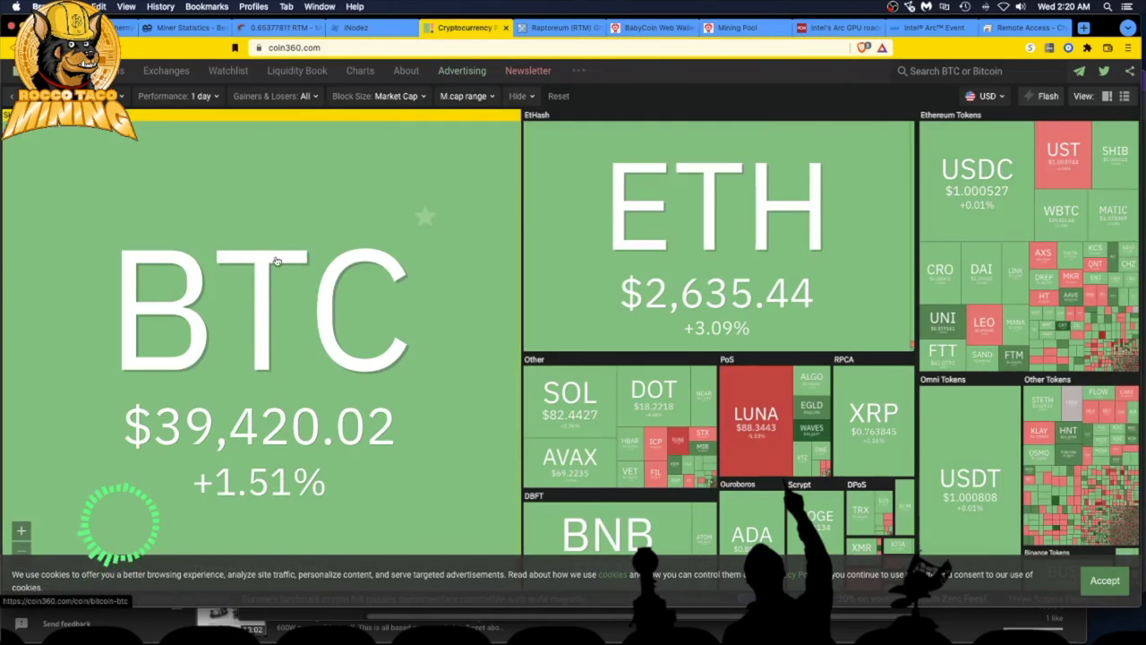
mouse_move(142, 405)
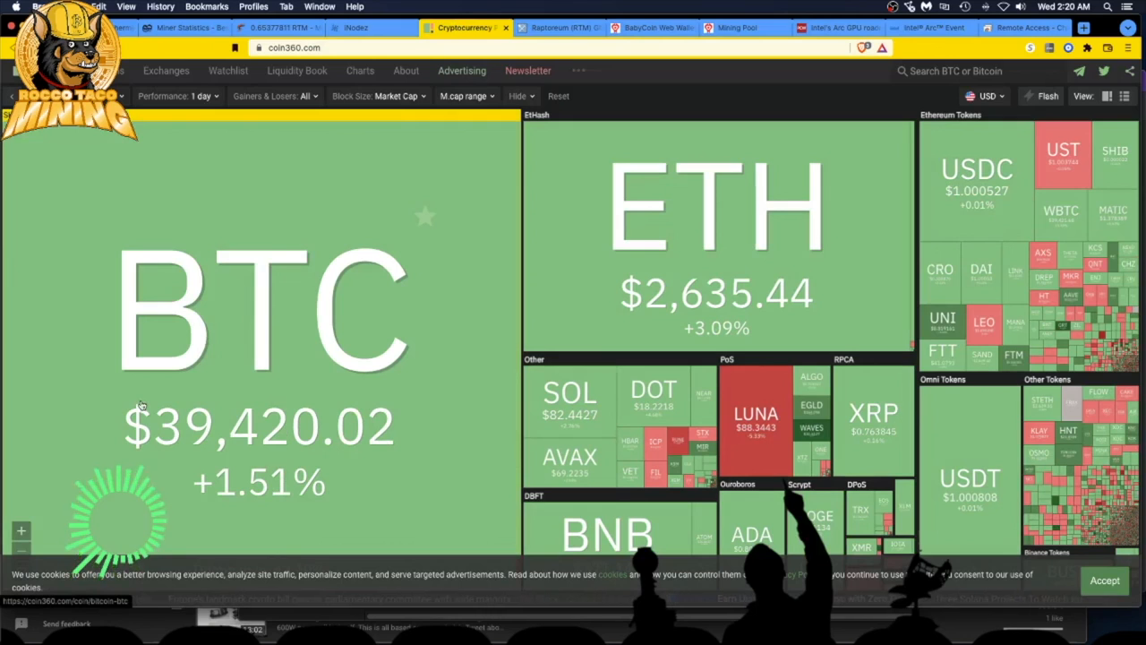
mouse_move(100, 440)
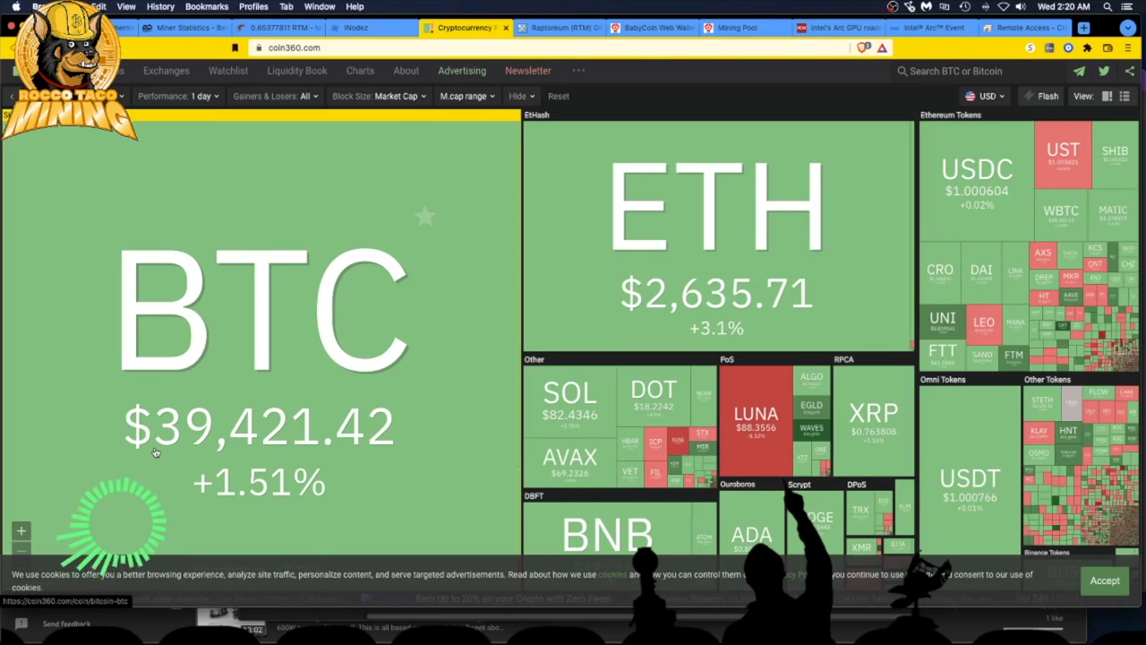
mouse_move(167, 414)
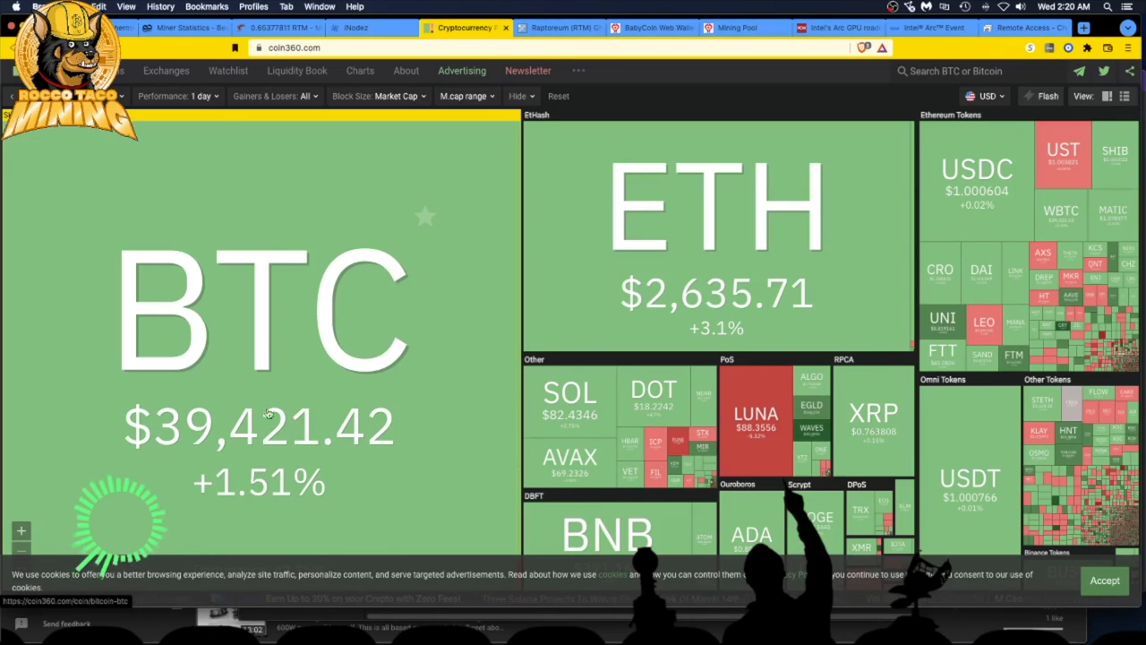
mouse_move(345, 498)
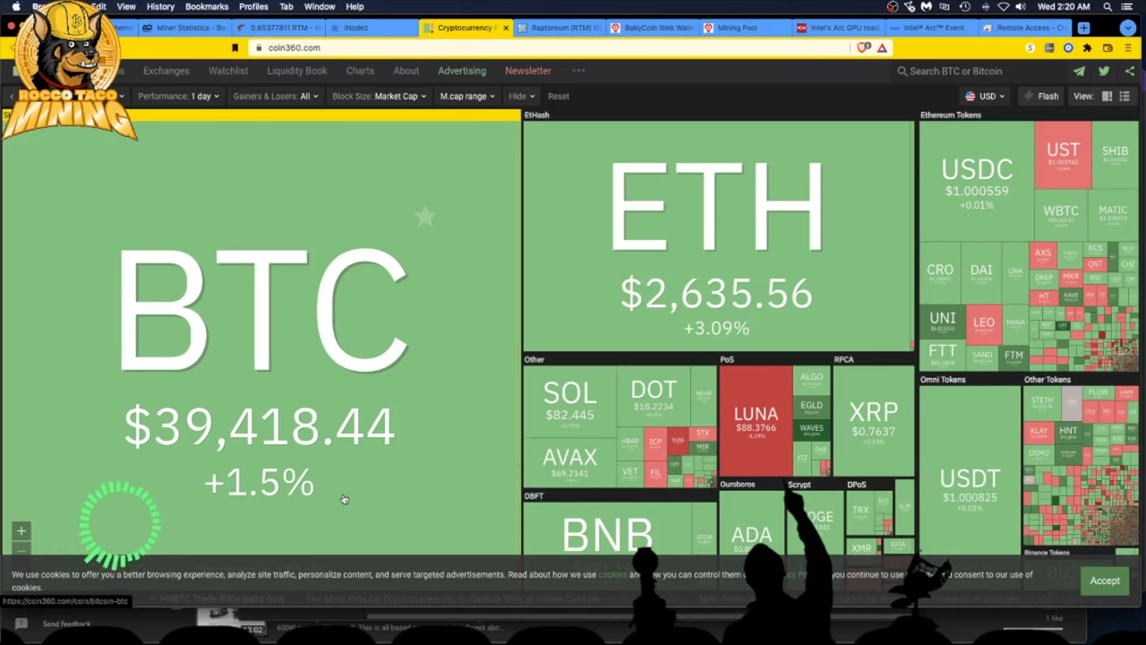
mouse_move(419, 507)
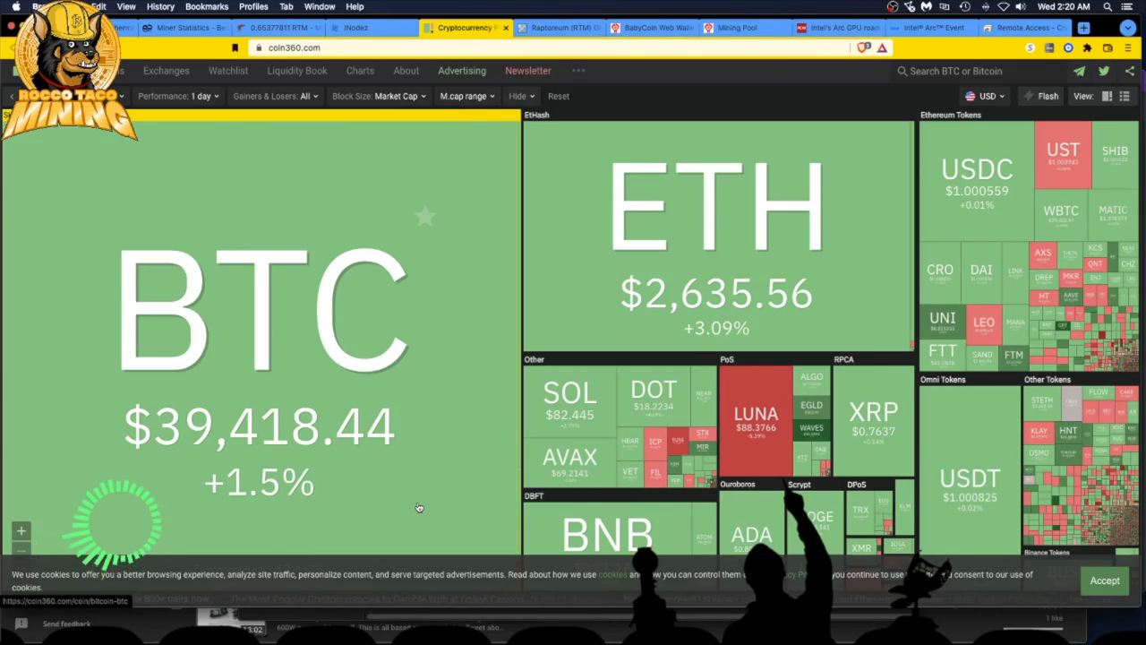
mouse_move(370, 490)
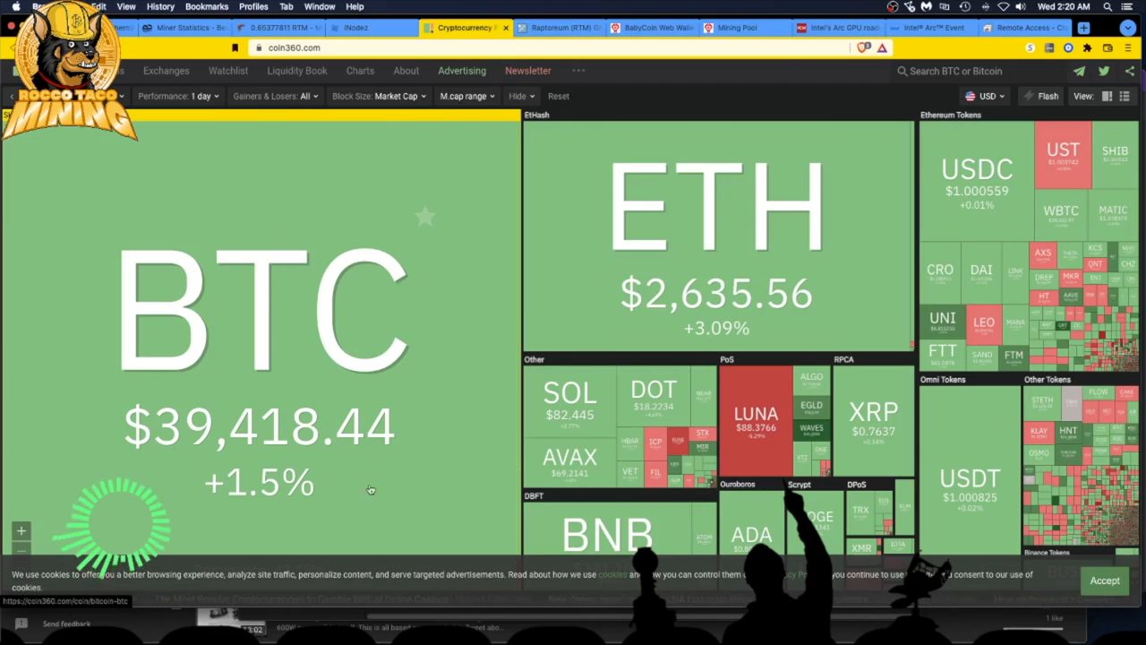